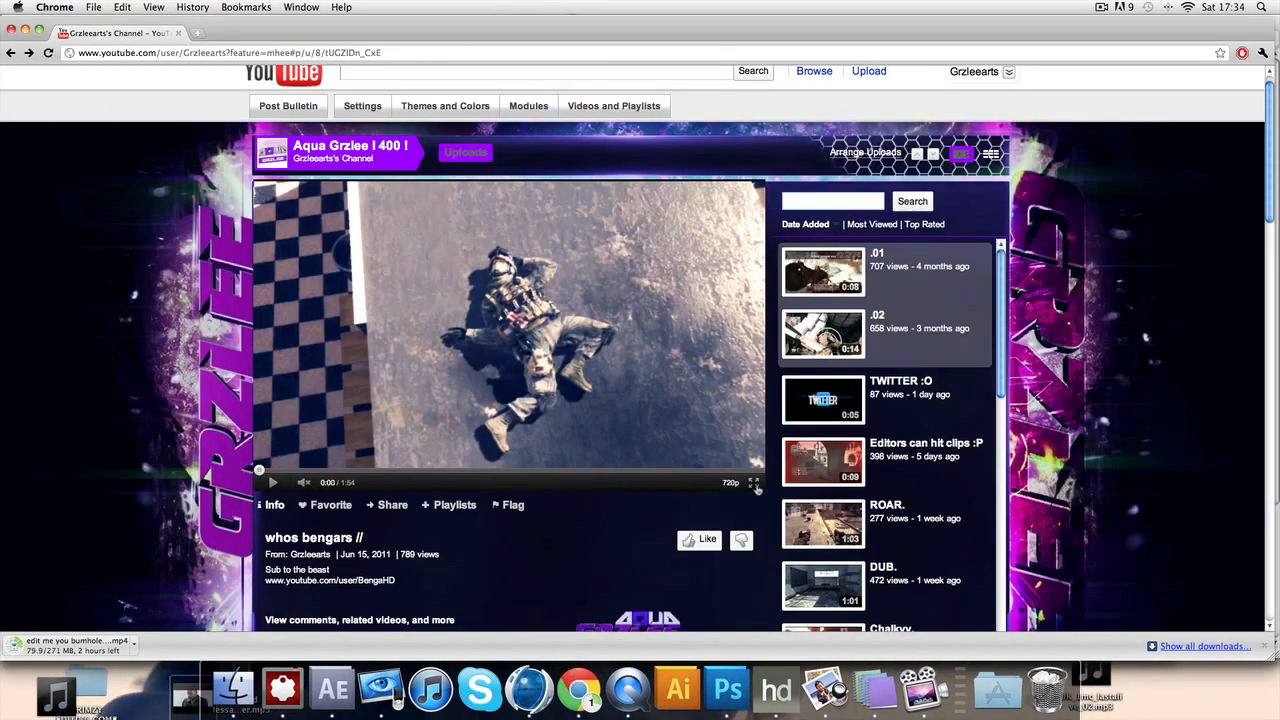
Watch the example video, then switch to After Effects and place the first mask point on the soldier
click(755, 482)
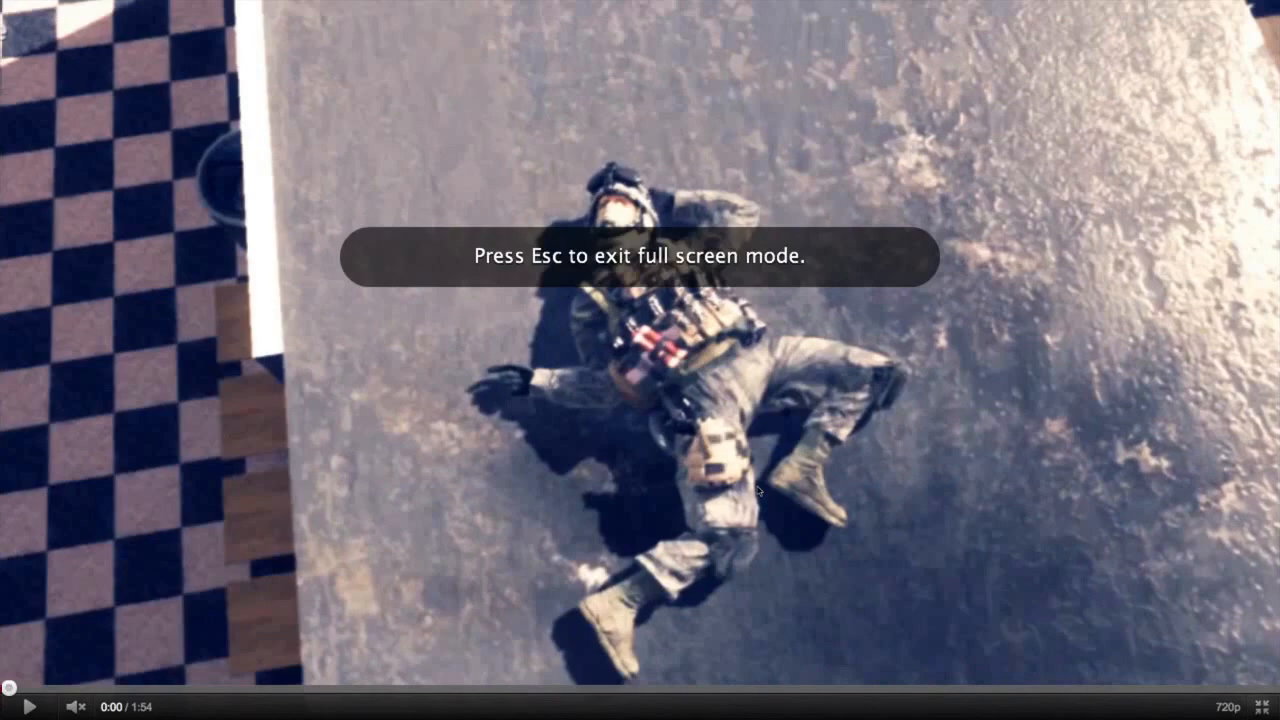
mouse_move(28, 705)
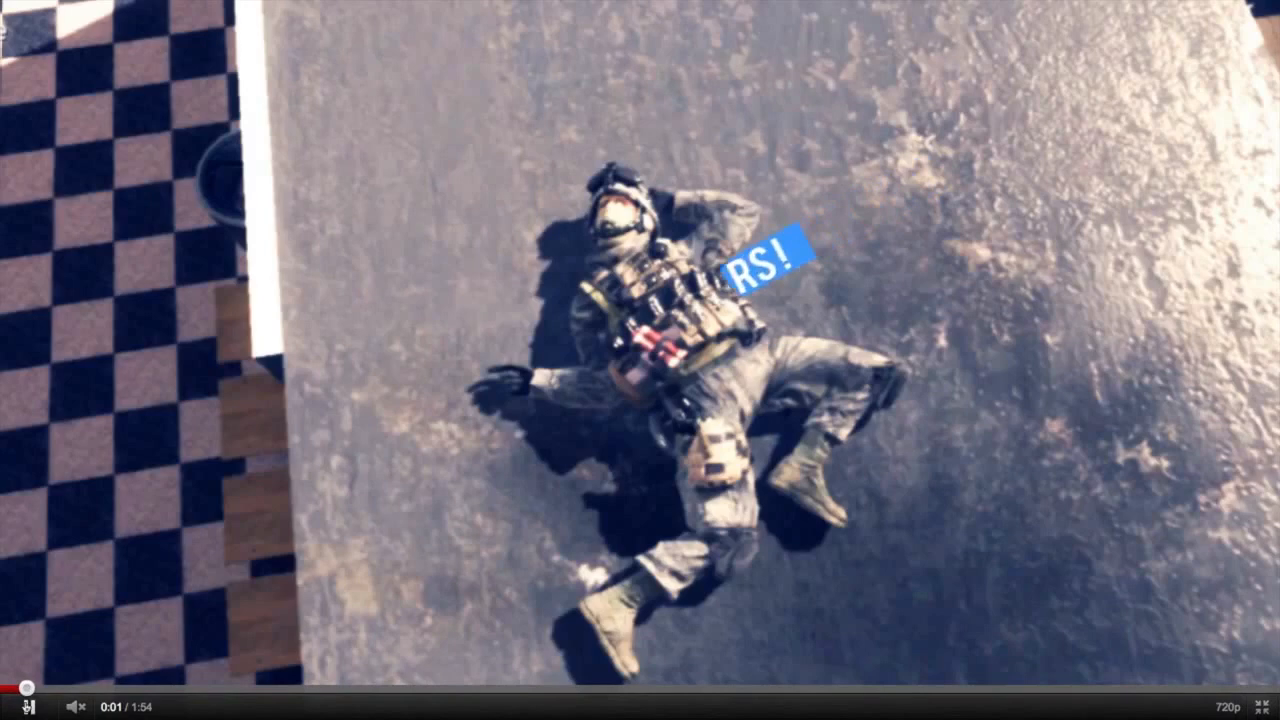
click(13, 704)
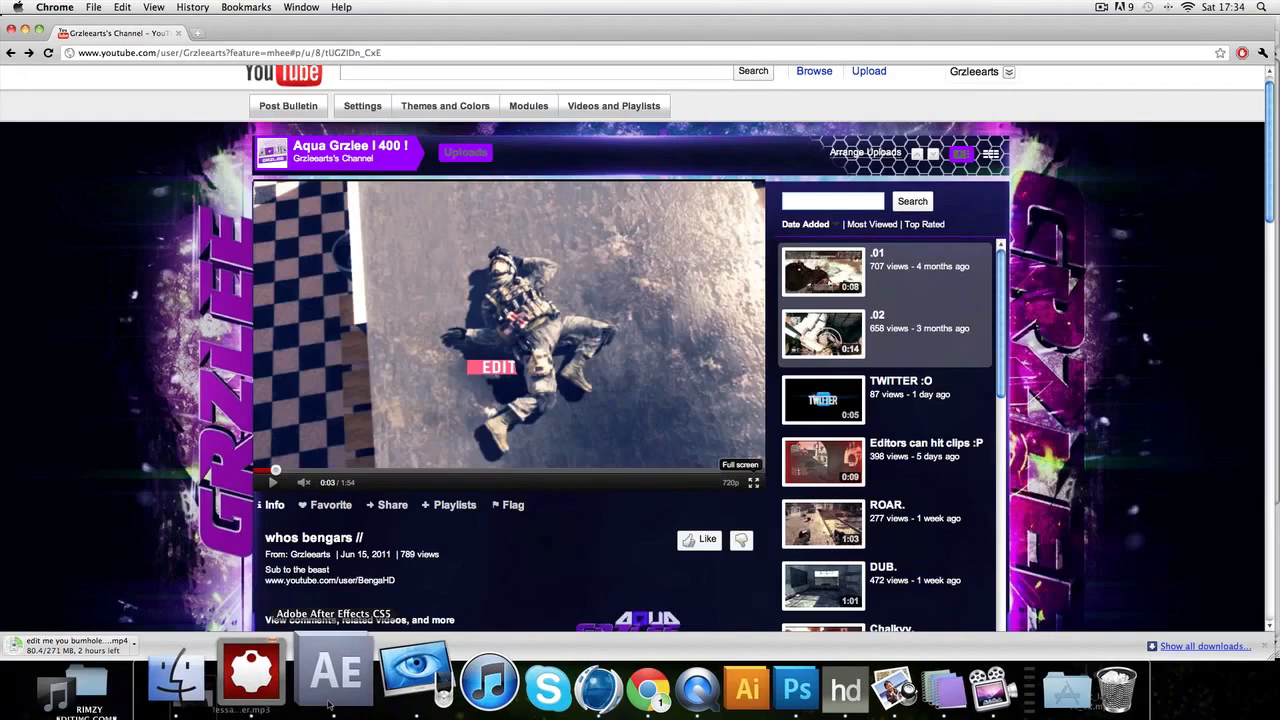
click(333, 688)
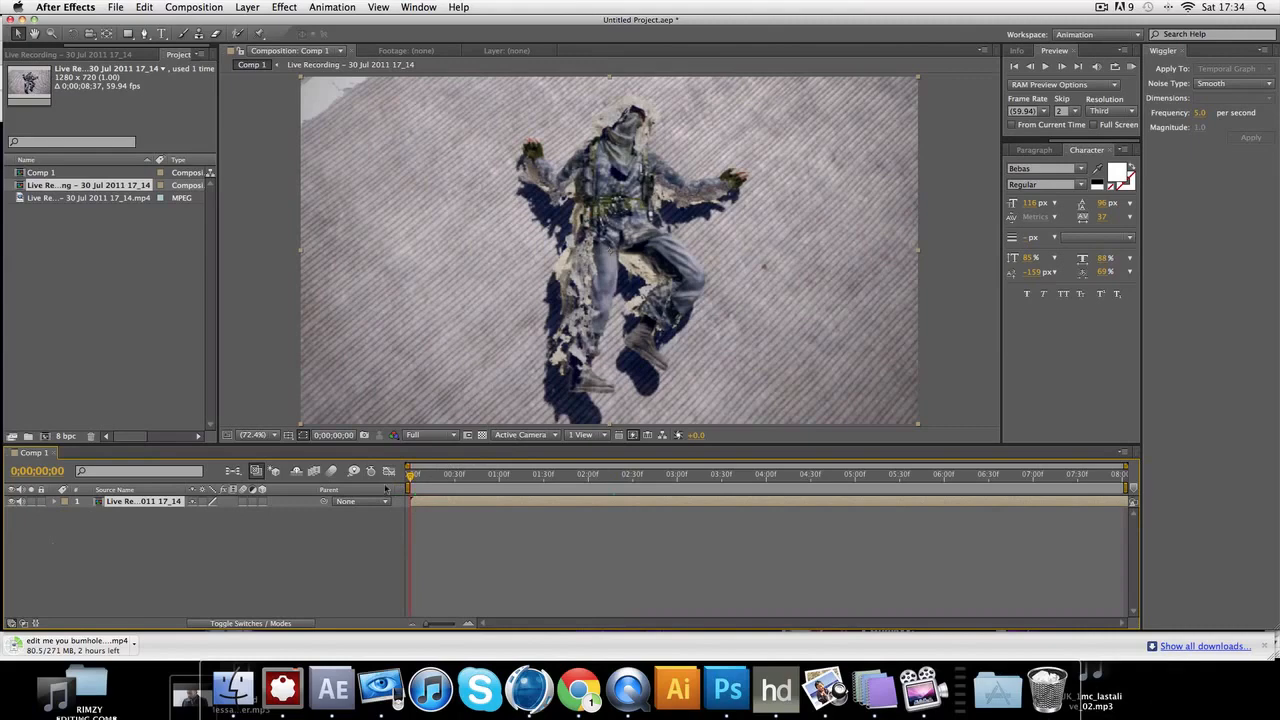
mouse_move(400, 500)
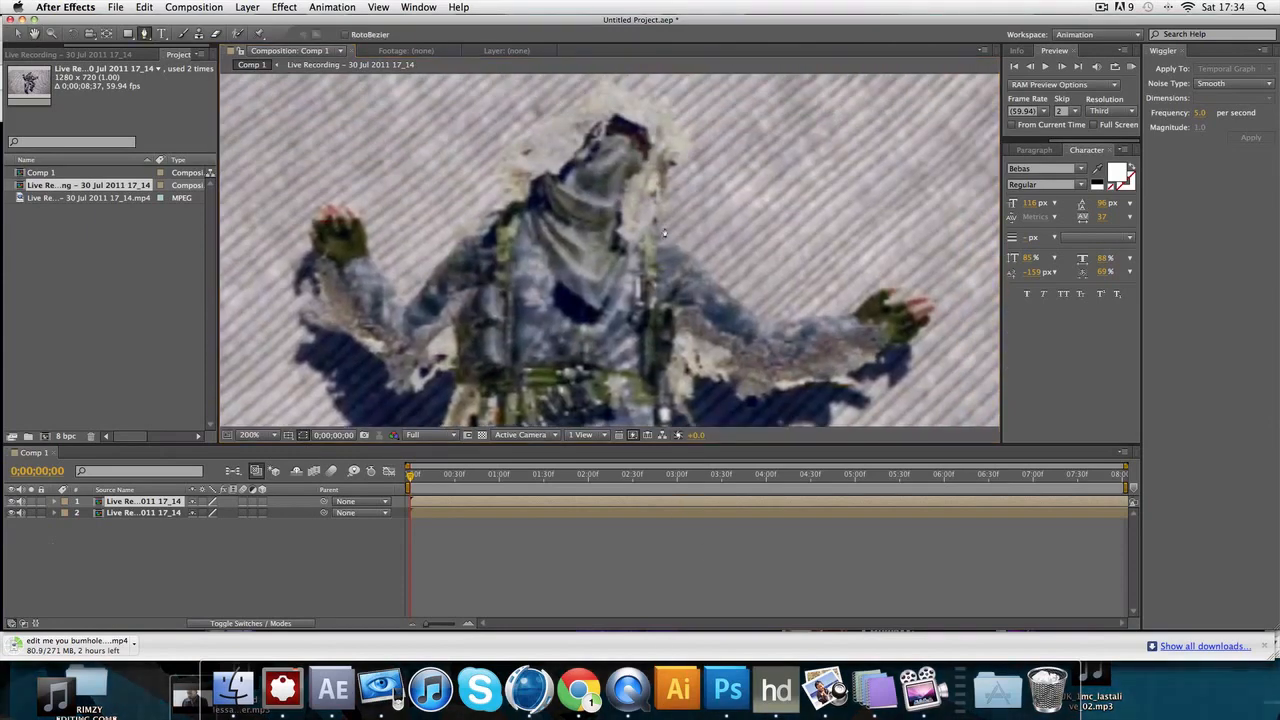
click(655, 241)
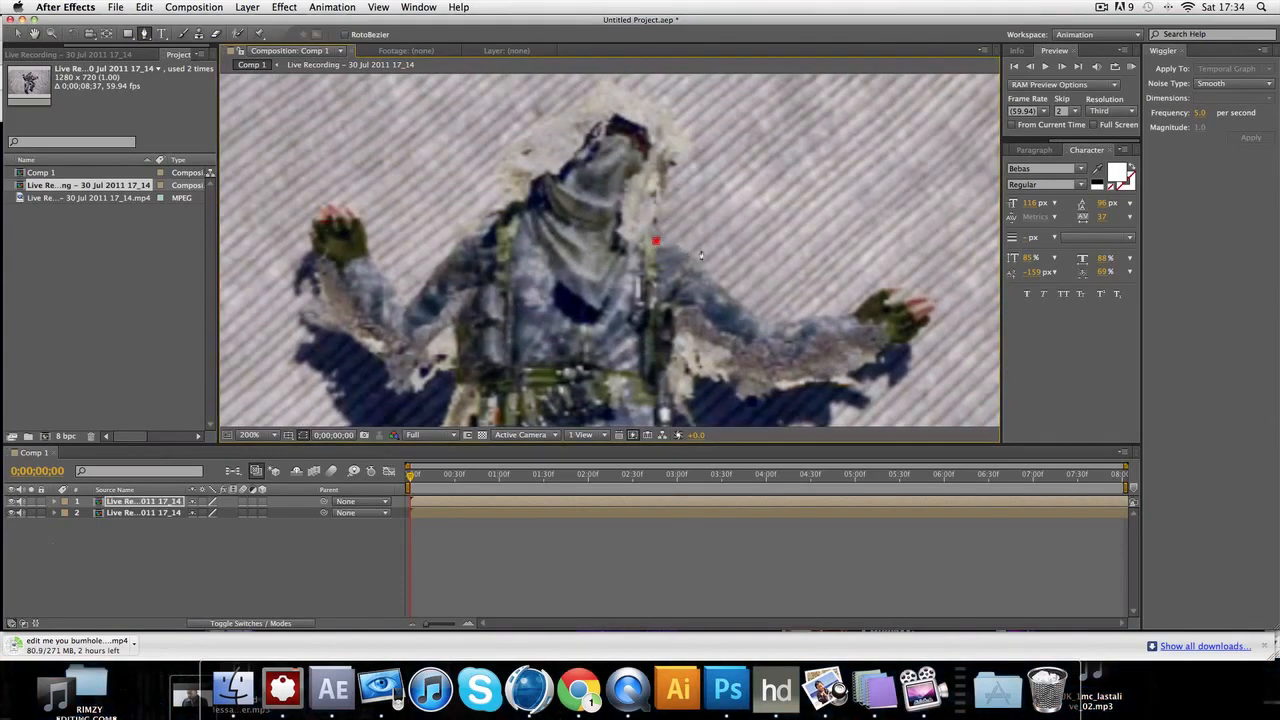
click(1101, 7)
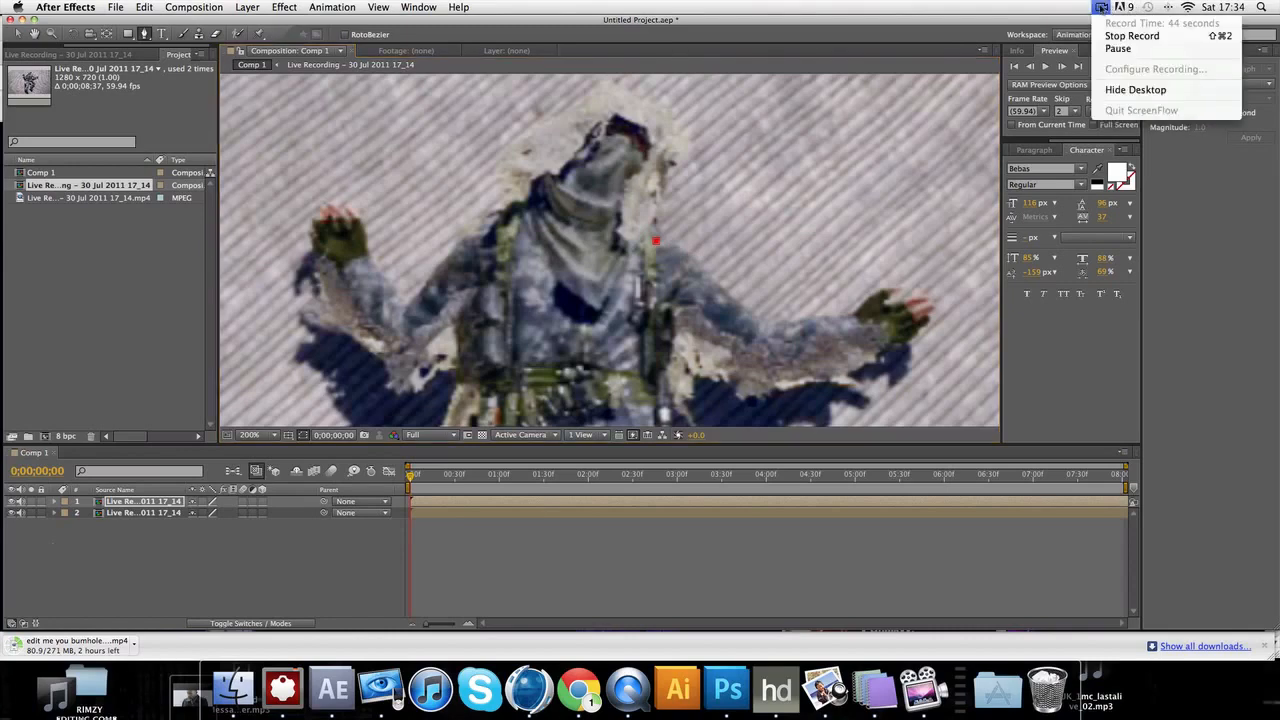
mouse_move(1118, 49)
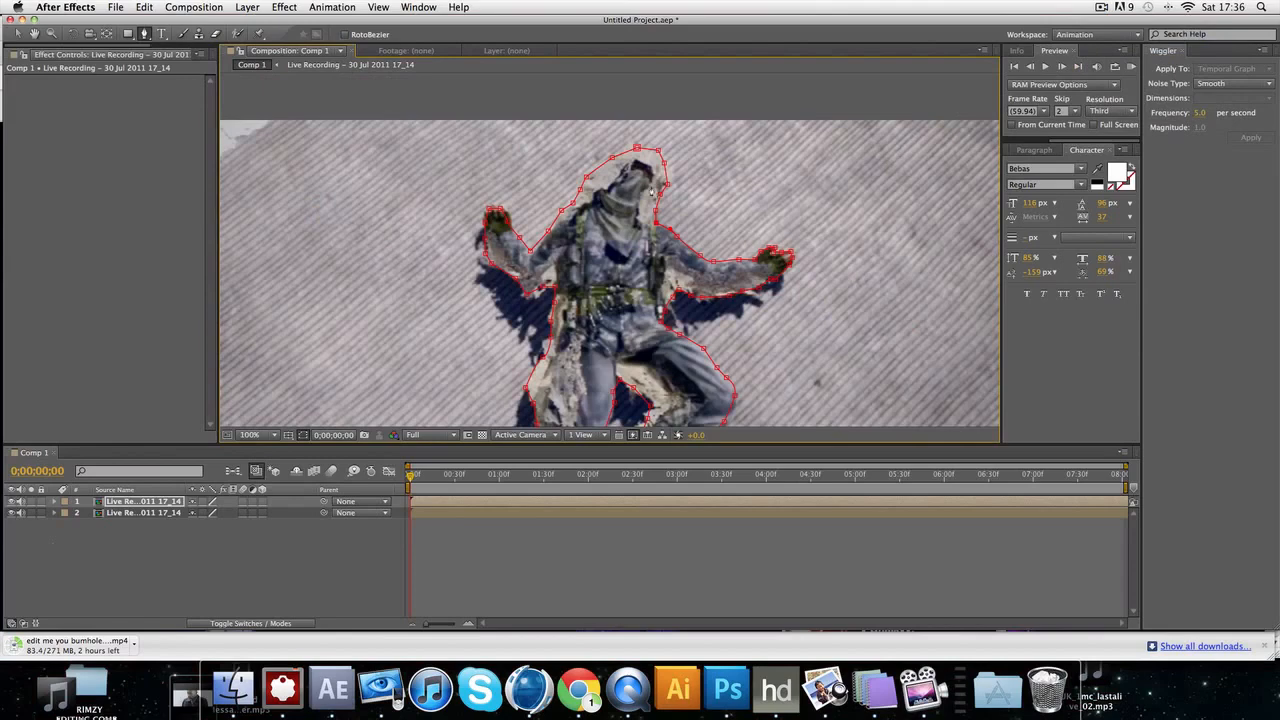
Set the Composition viewer magnification to Fit up to 100%
click(250, 434)
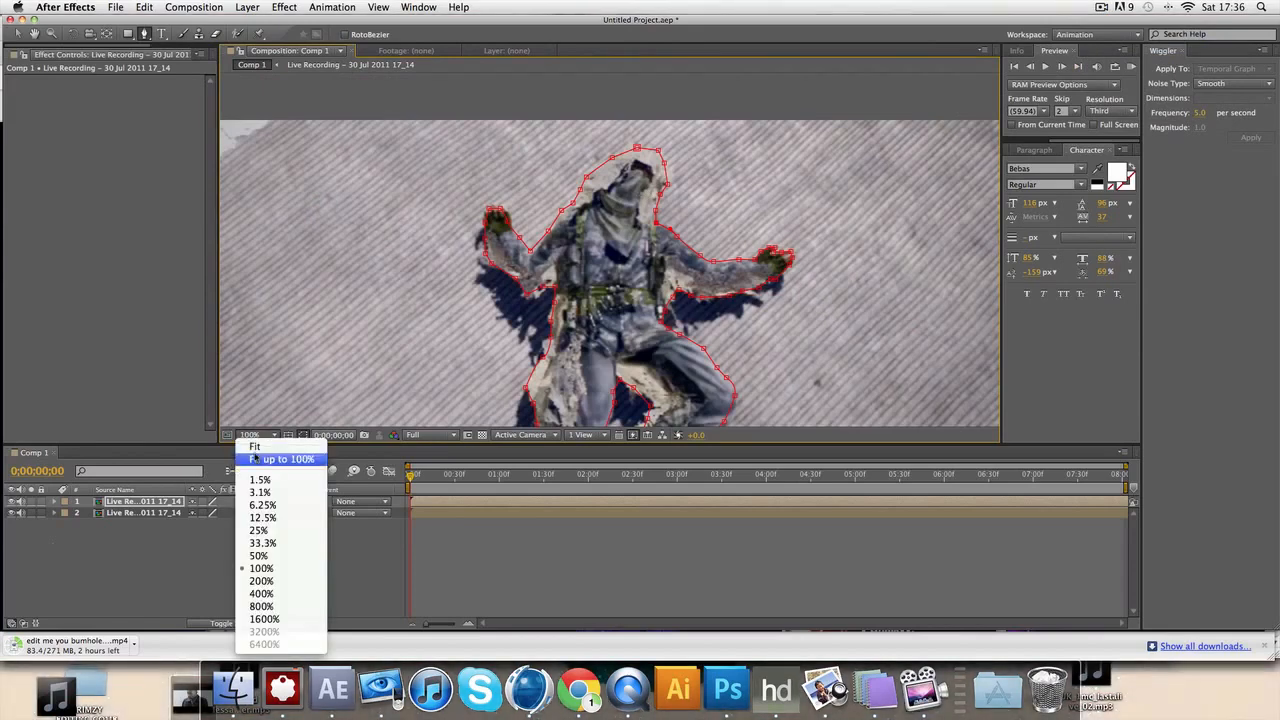
click(255, 447)
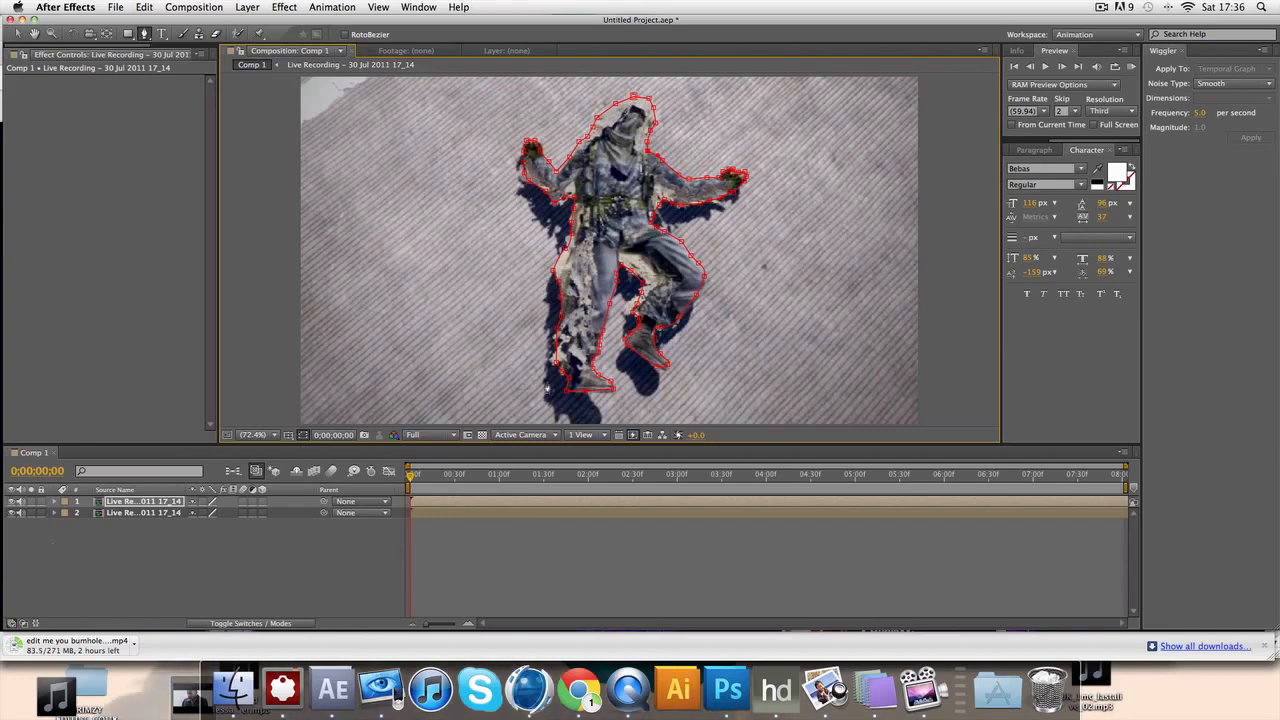
mouse_move(466, 349)
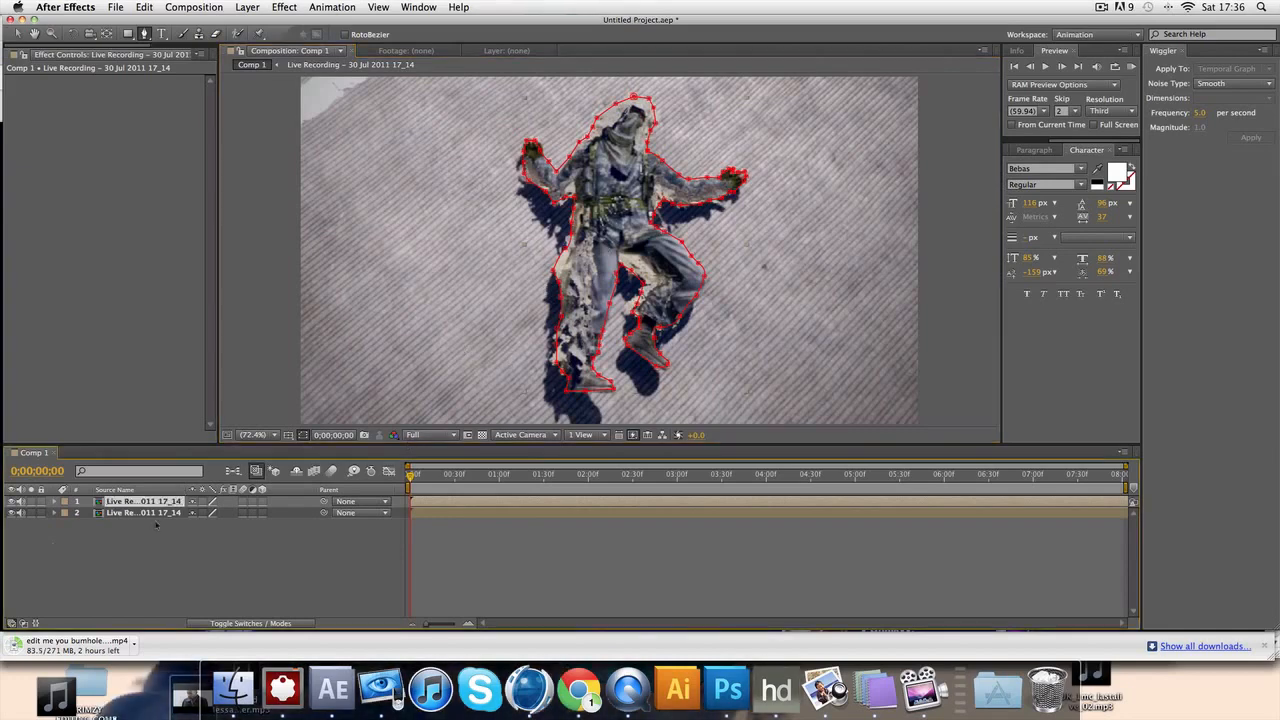
Apply Gaussian Blur to the lower footage copy and increase its Blurriness
click(284, 7)
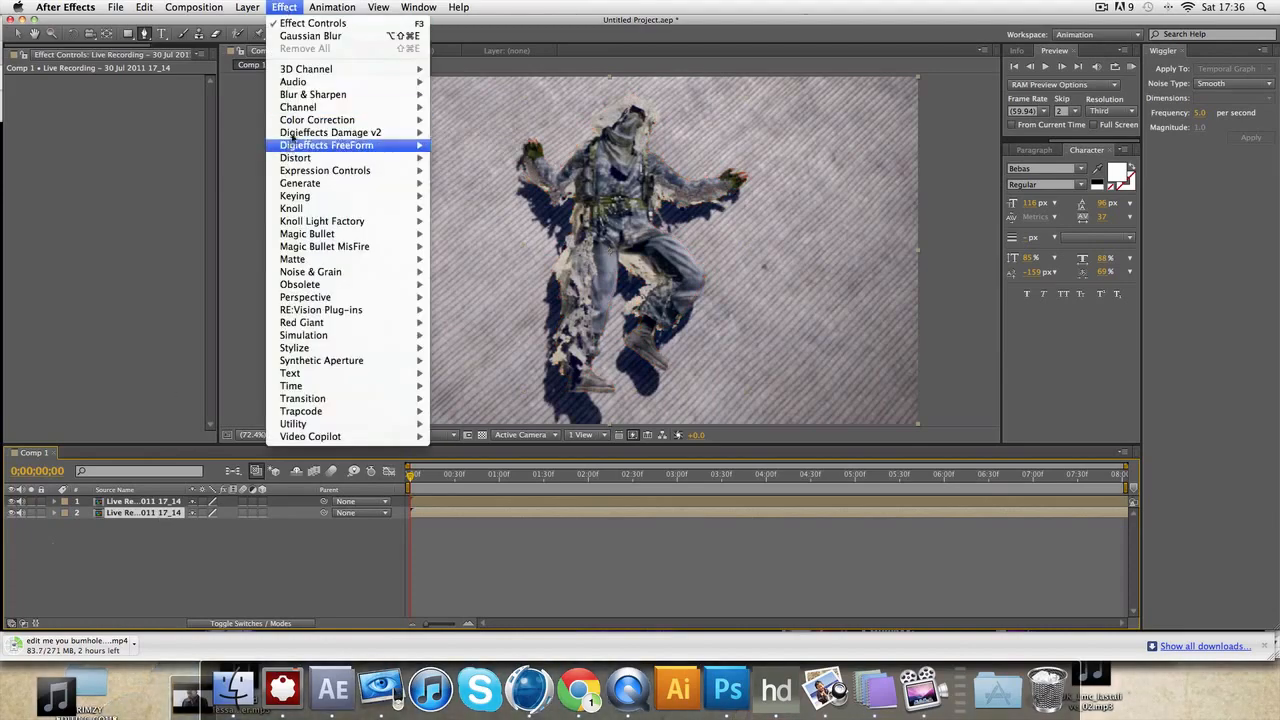
mouse_move(298, 107)
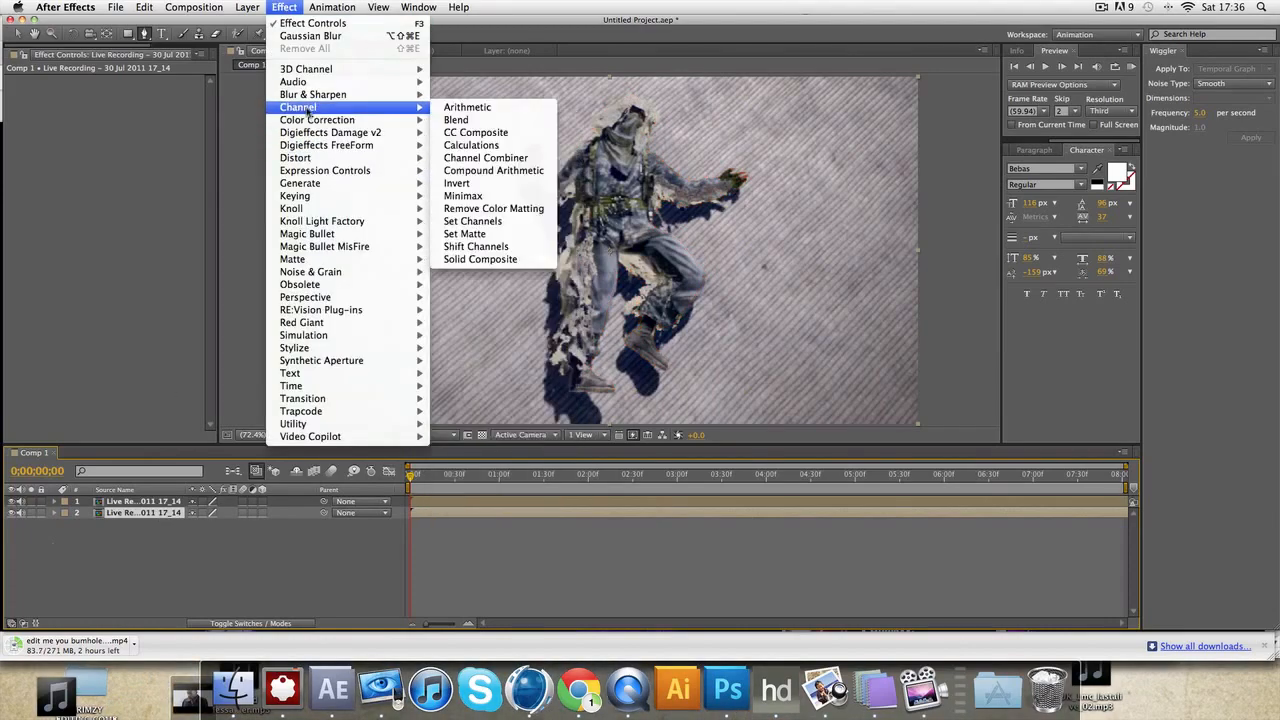
mouse_move(312, 94)
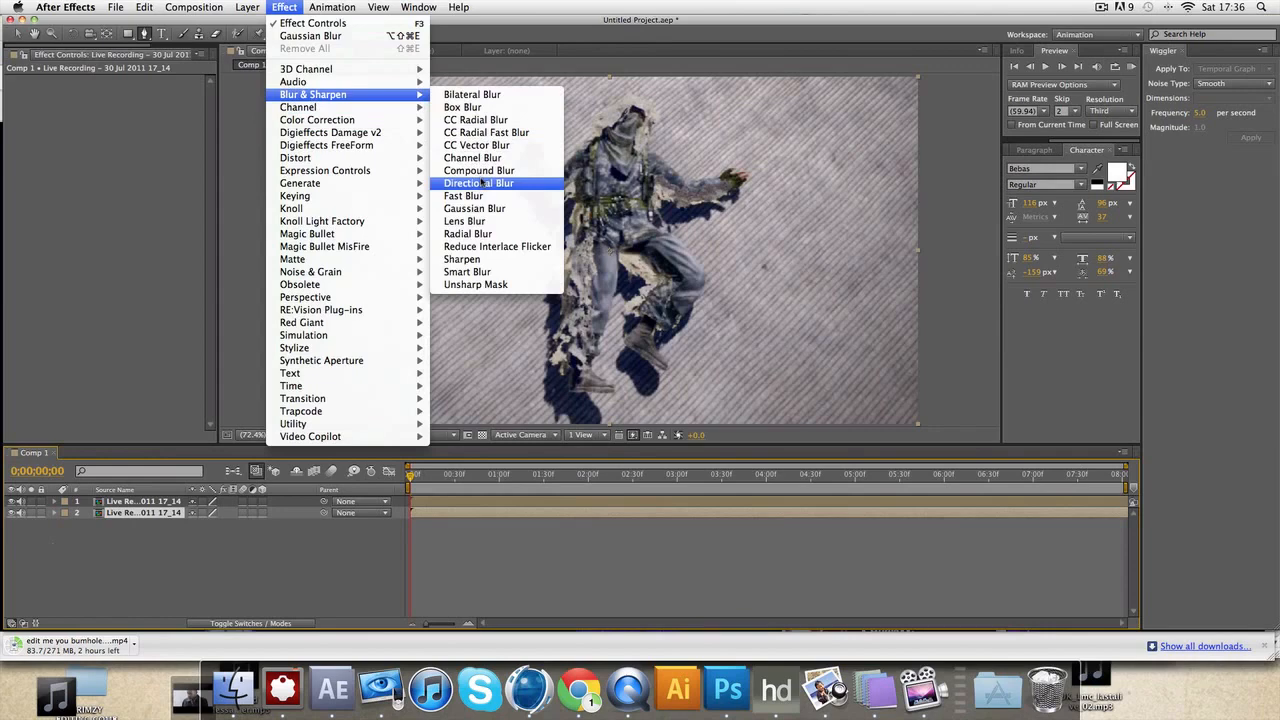
click(474, 208)
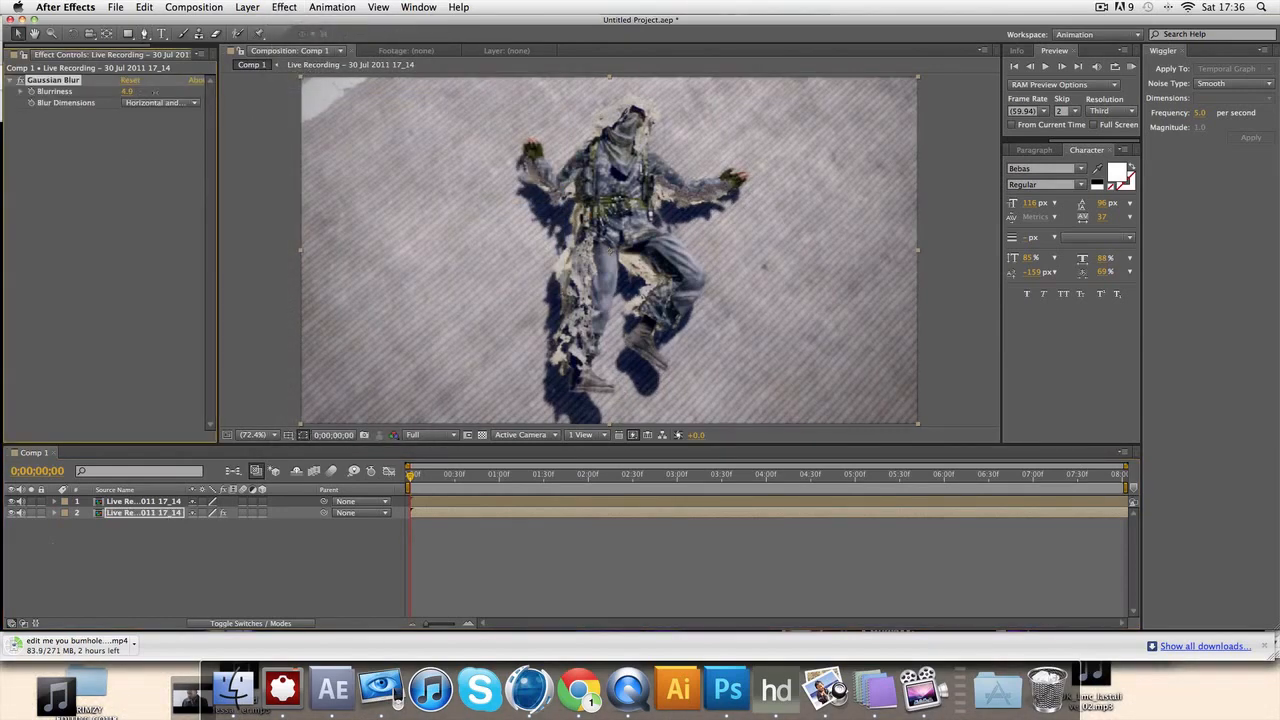
drag(140, 91, 120, 91)
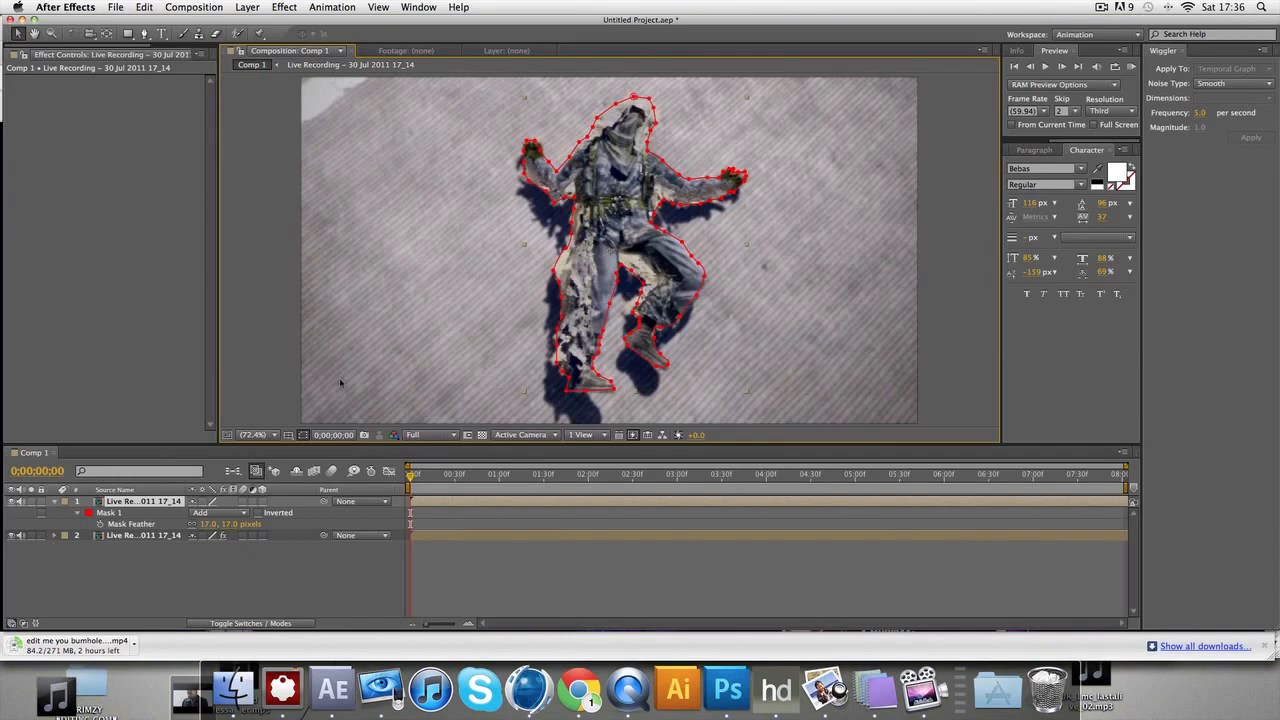
Create a new 1280×720 composition named Comp 2, about five seconds long
click(54, 501)
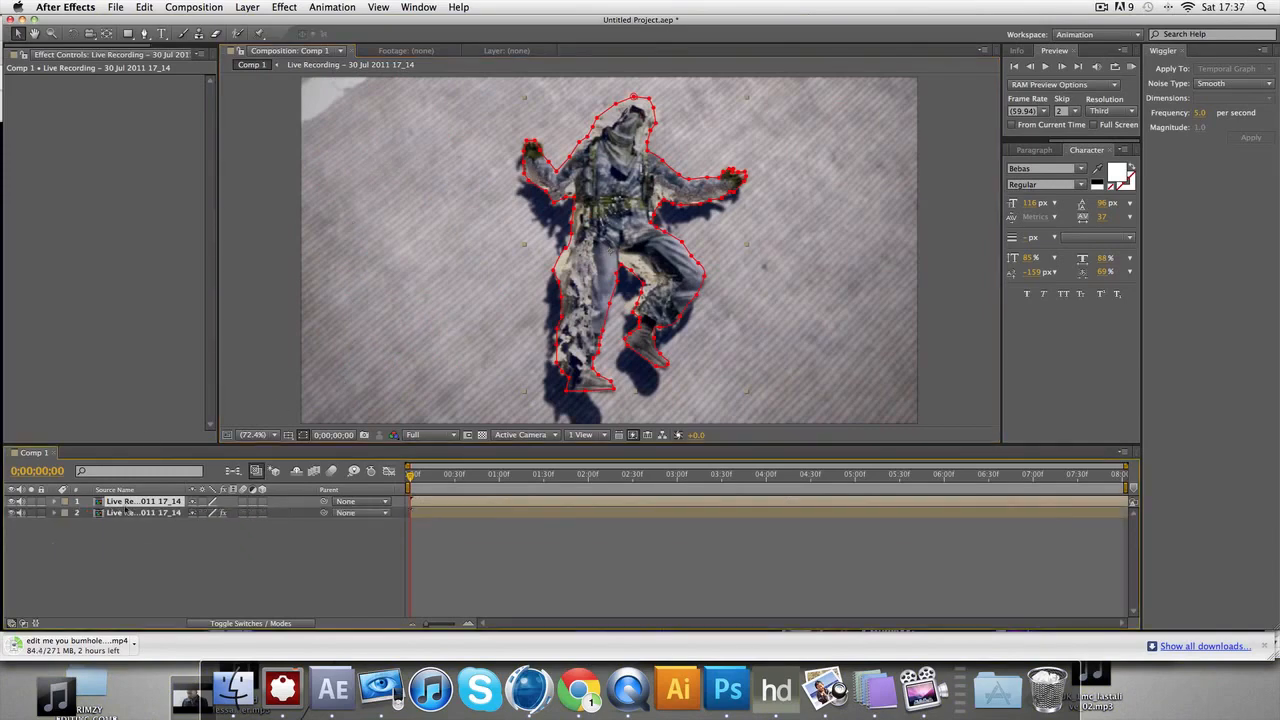
mouse_move(570, 685)
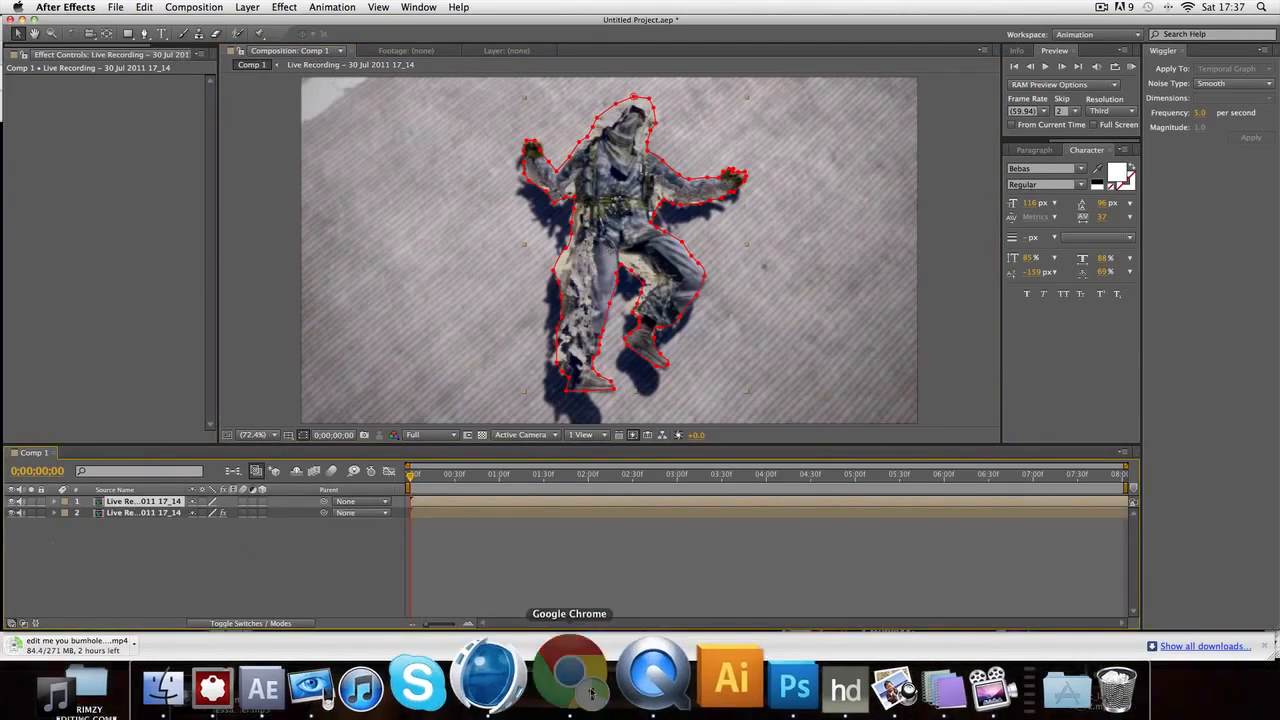
click(569, 687)
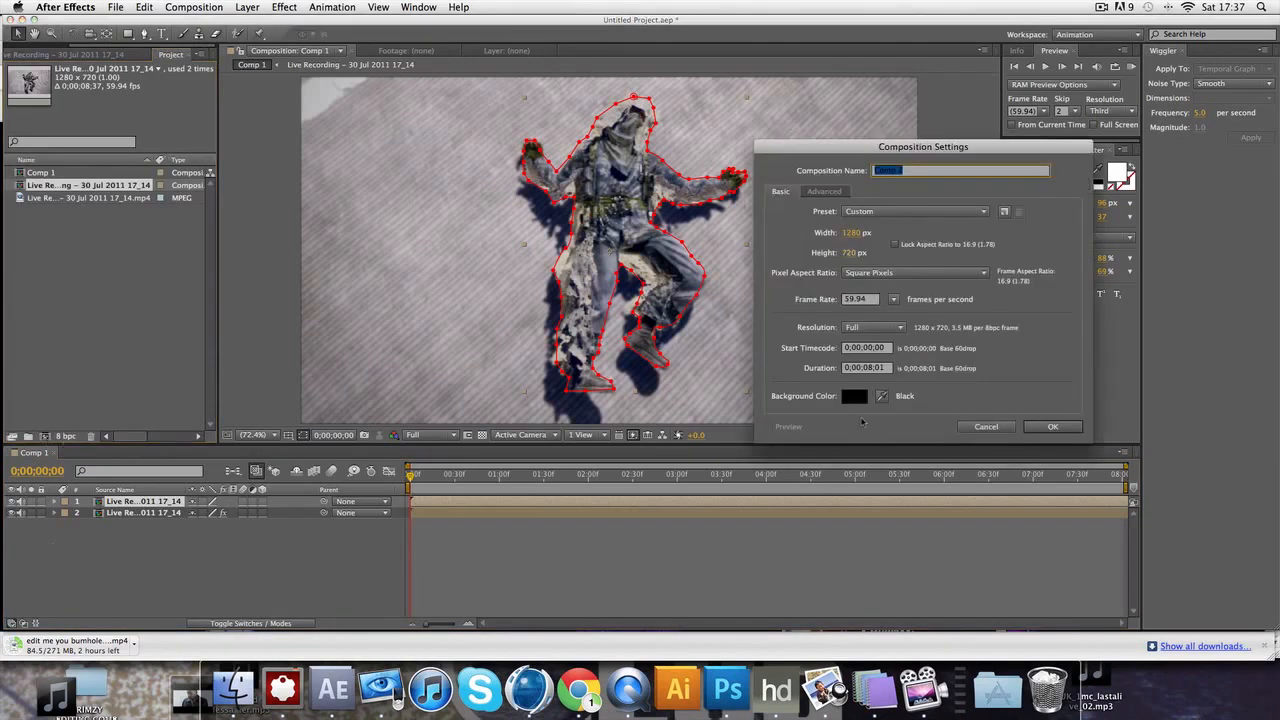
text(Comp 2)
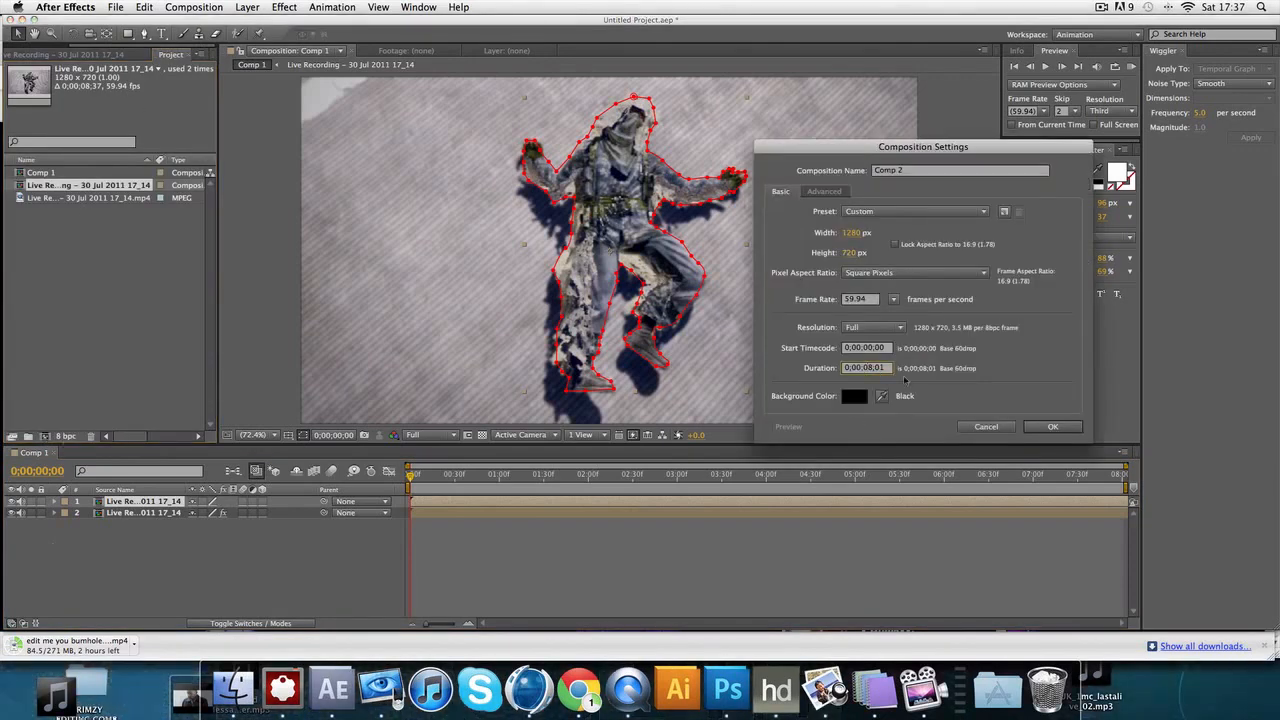
click(1052, 426)
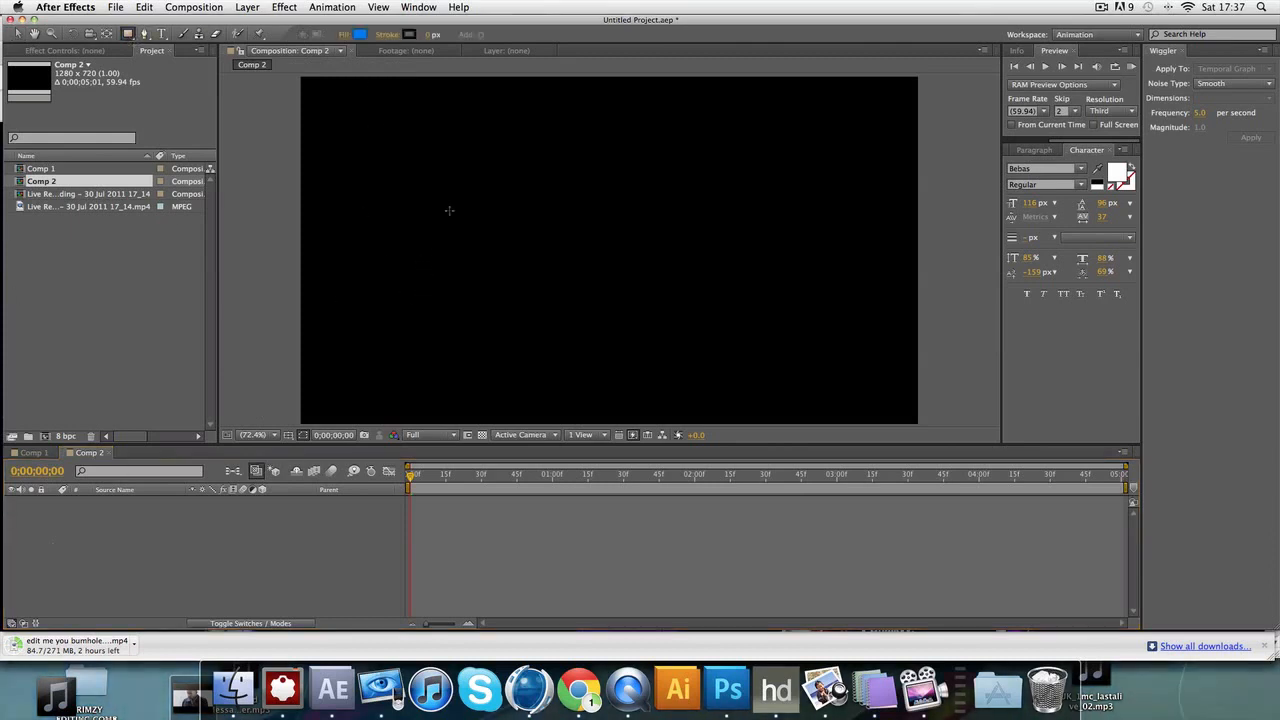
Draw and reposition a blue bar, type white TUTORIAL over it, then return to Comp 1
drag(459, 228, 706, 311)
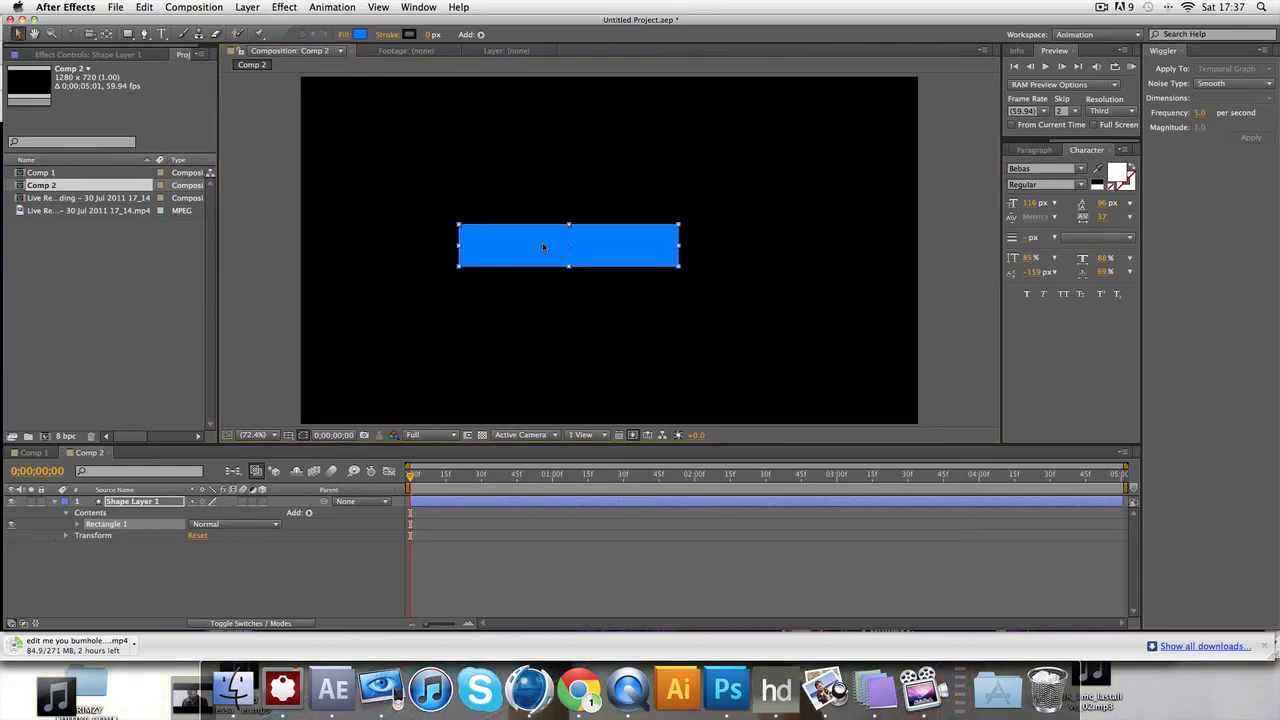
drag(568, 247, 607, 234)
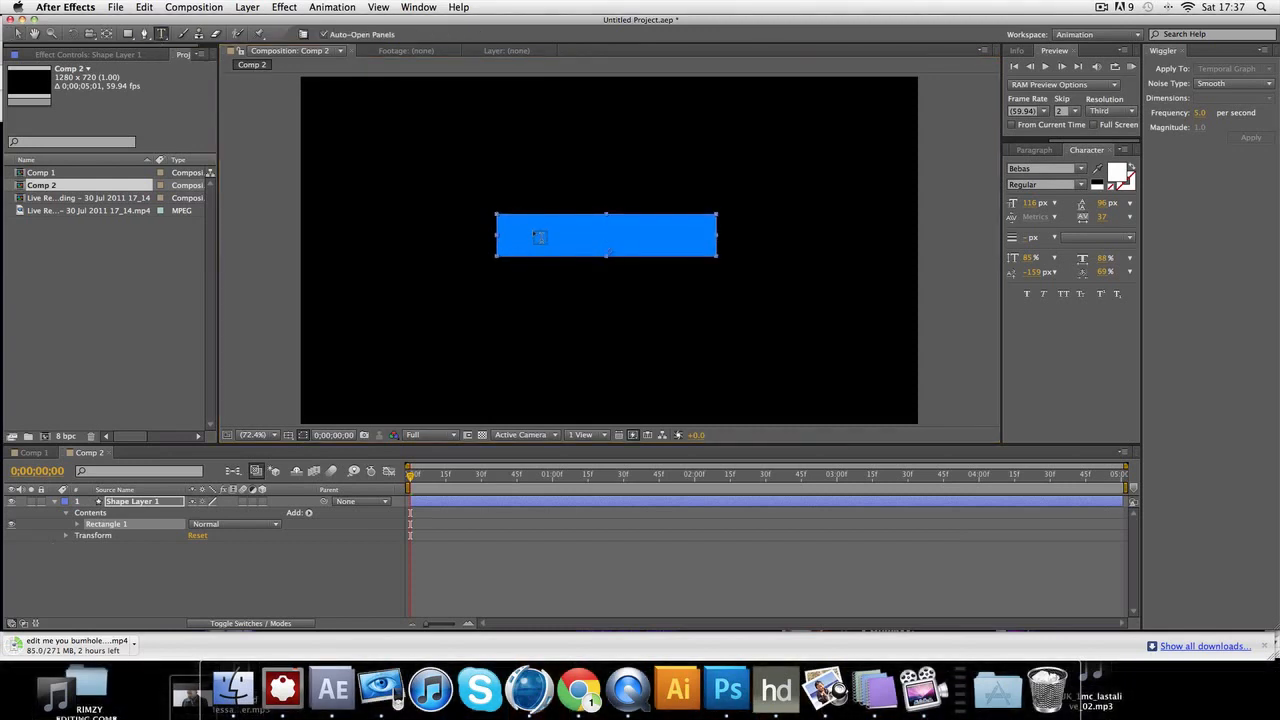
text(TUT)
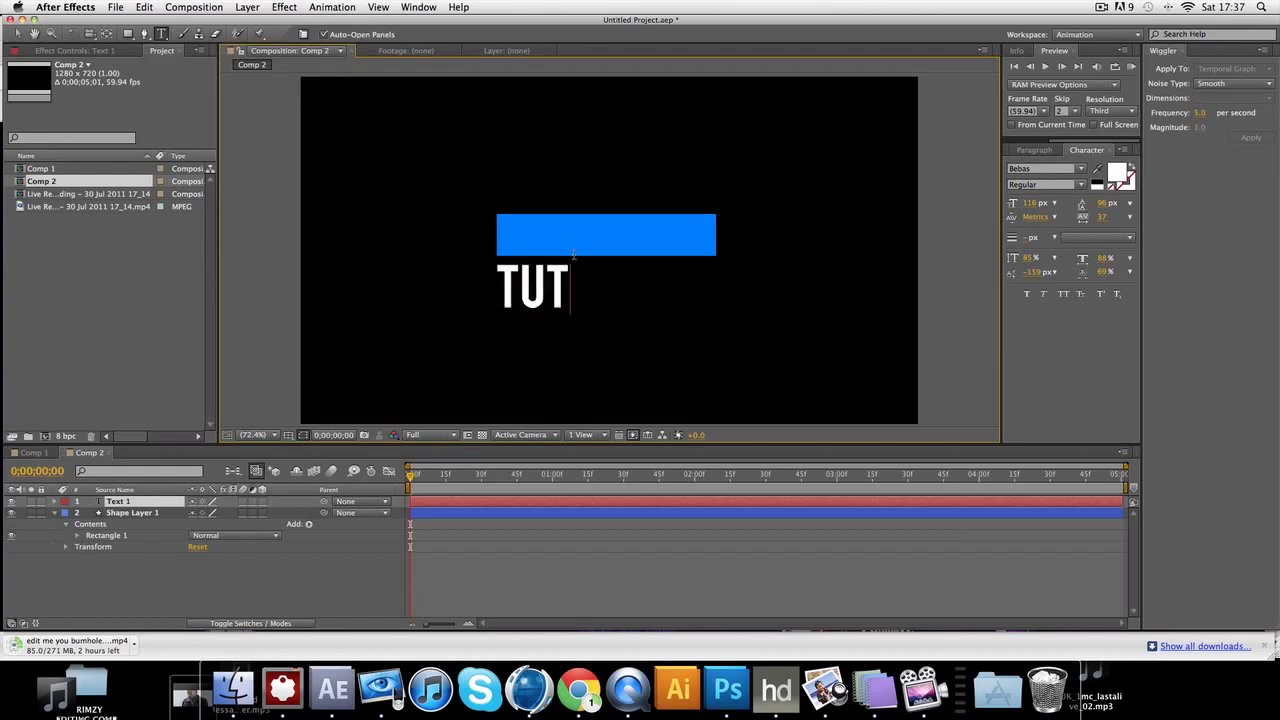
text(ORIAL)
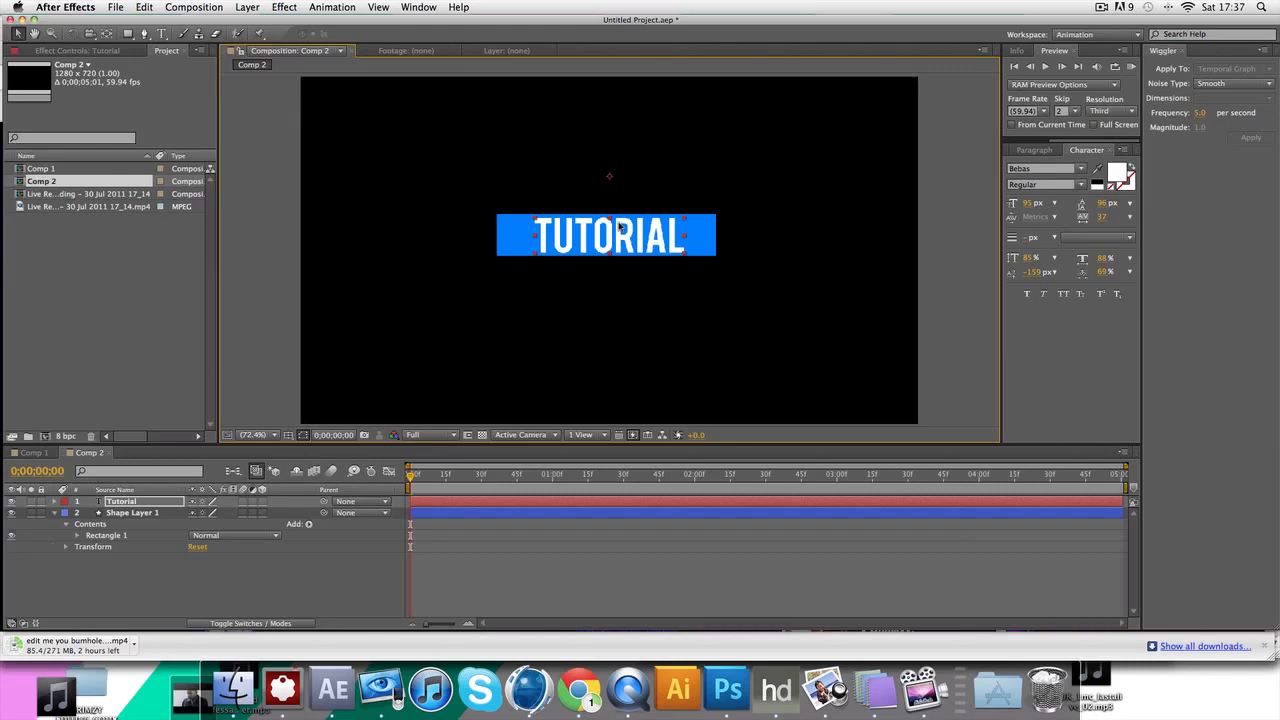
click(33, 452)
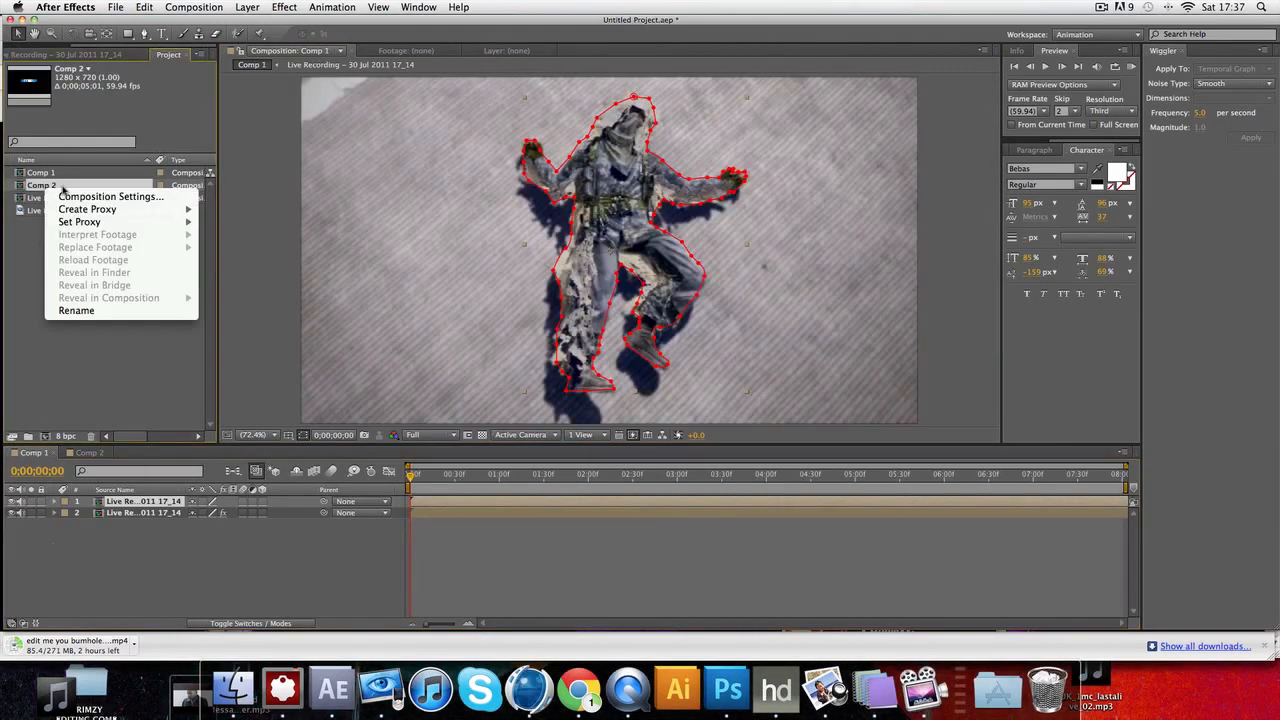
Rename the Comp 2 composition to 'lable'
click(110, 196)
text(lable)
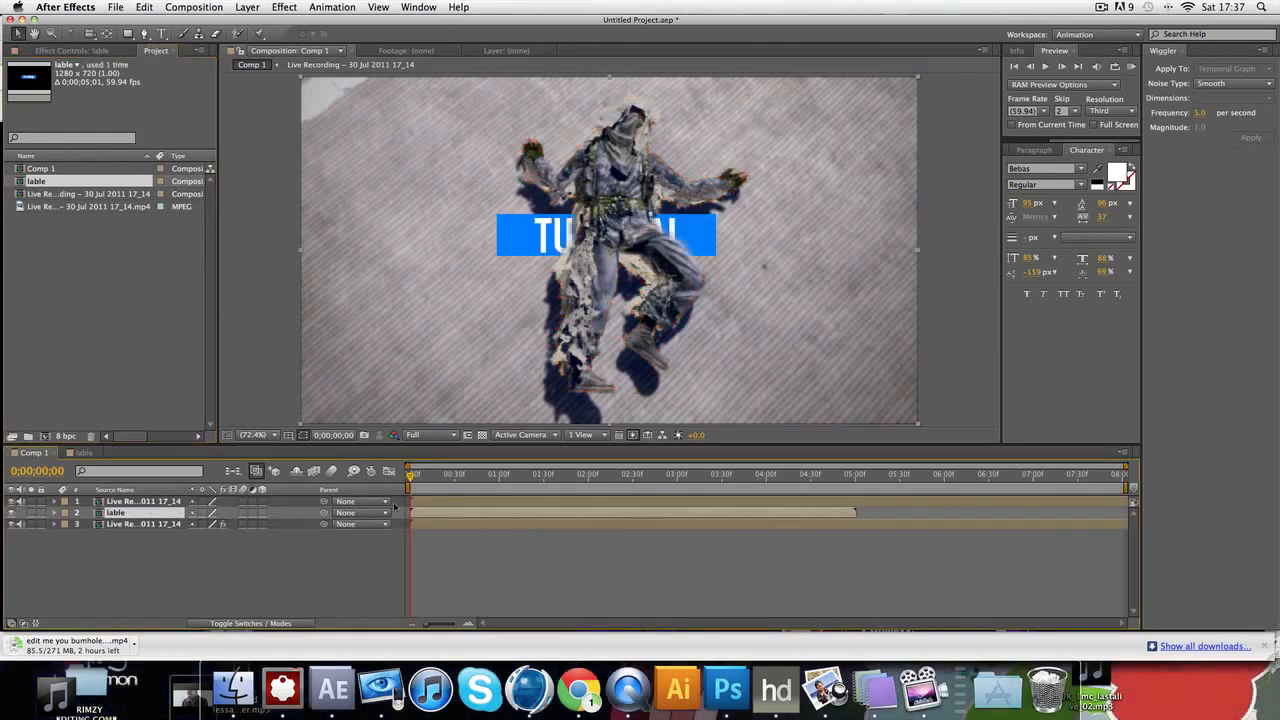
mouse_move(928, 80)
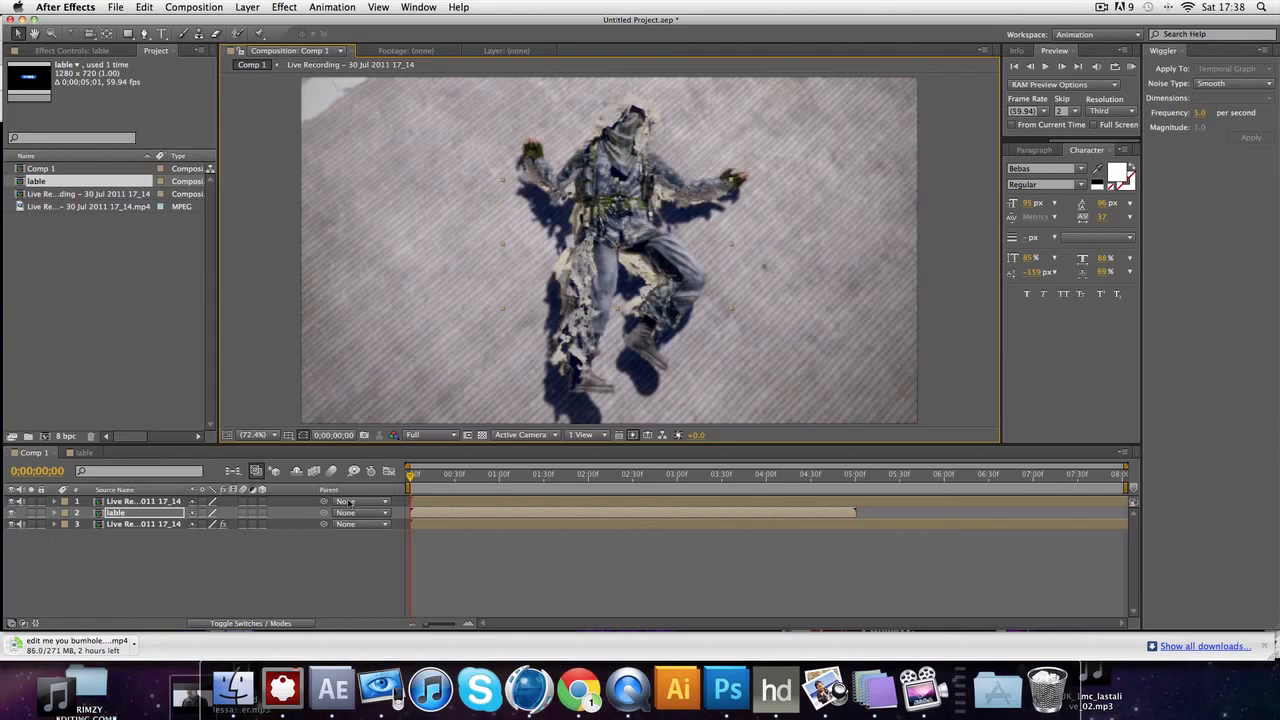
Keyframe the lable layer's Position so TUTORIAL slides out and back, scrubbing to check
click(54, 512)
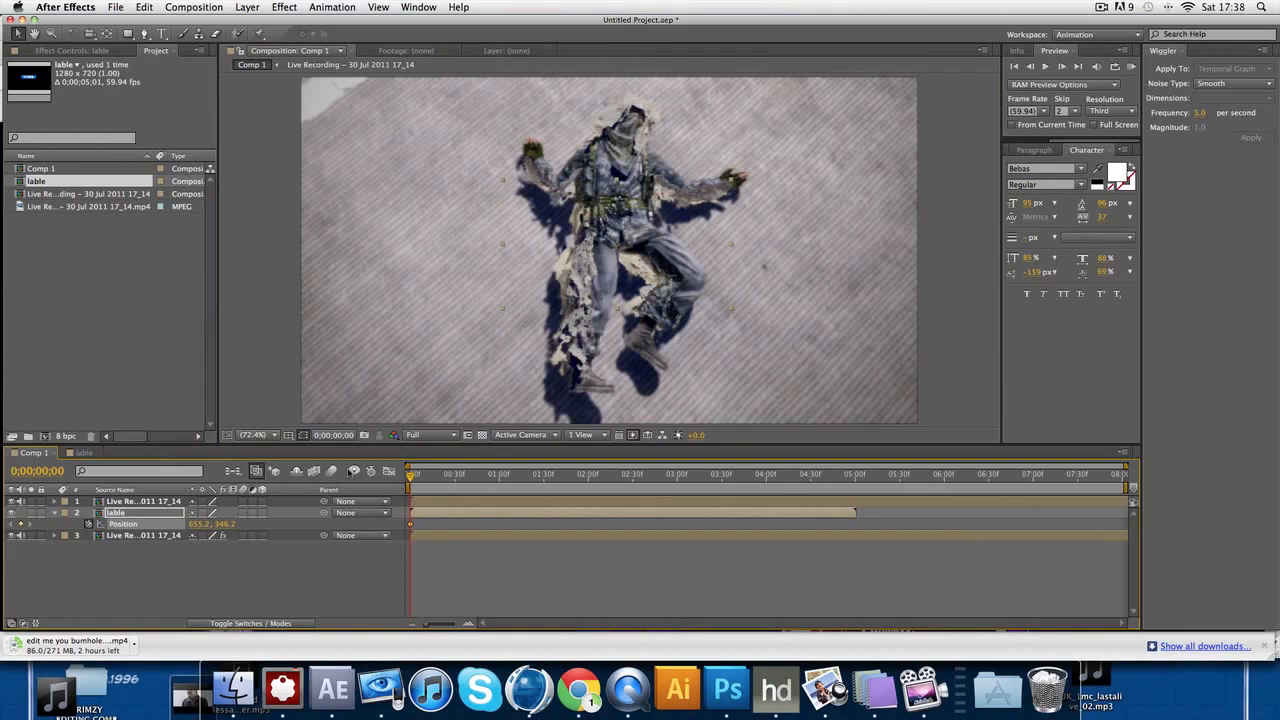
click(485, 473)
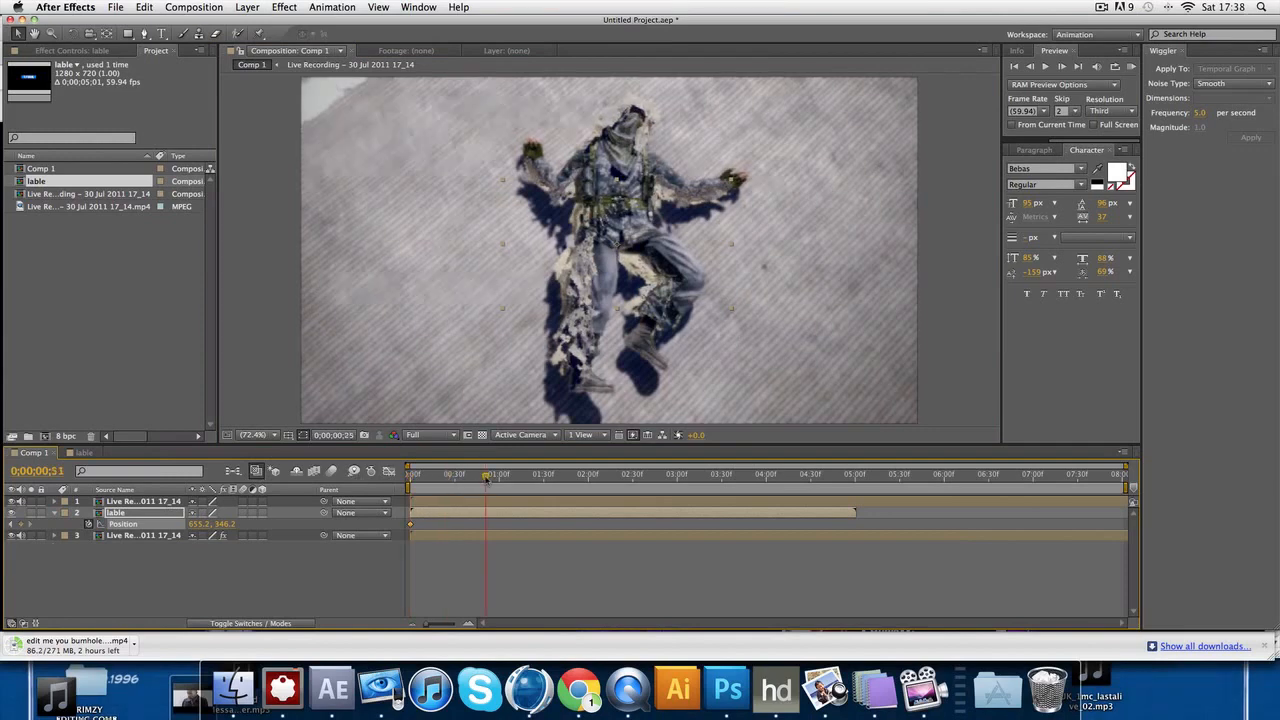
click(456, 473)
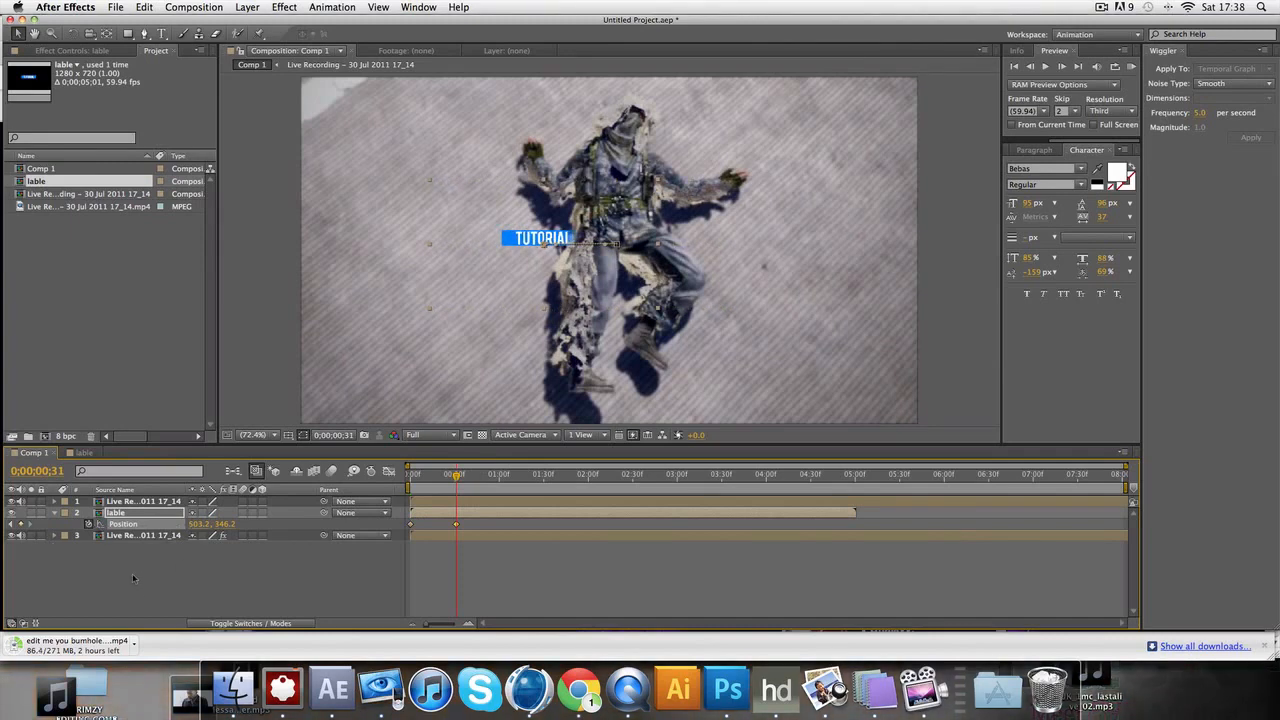
mouse_move(543, 474)
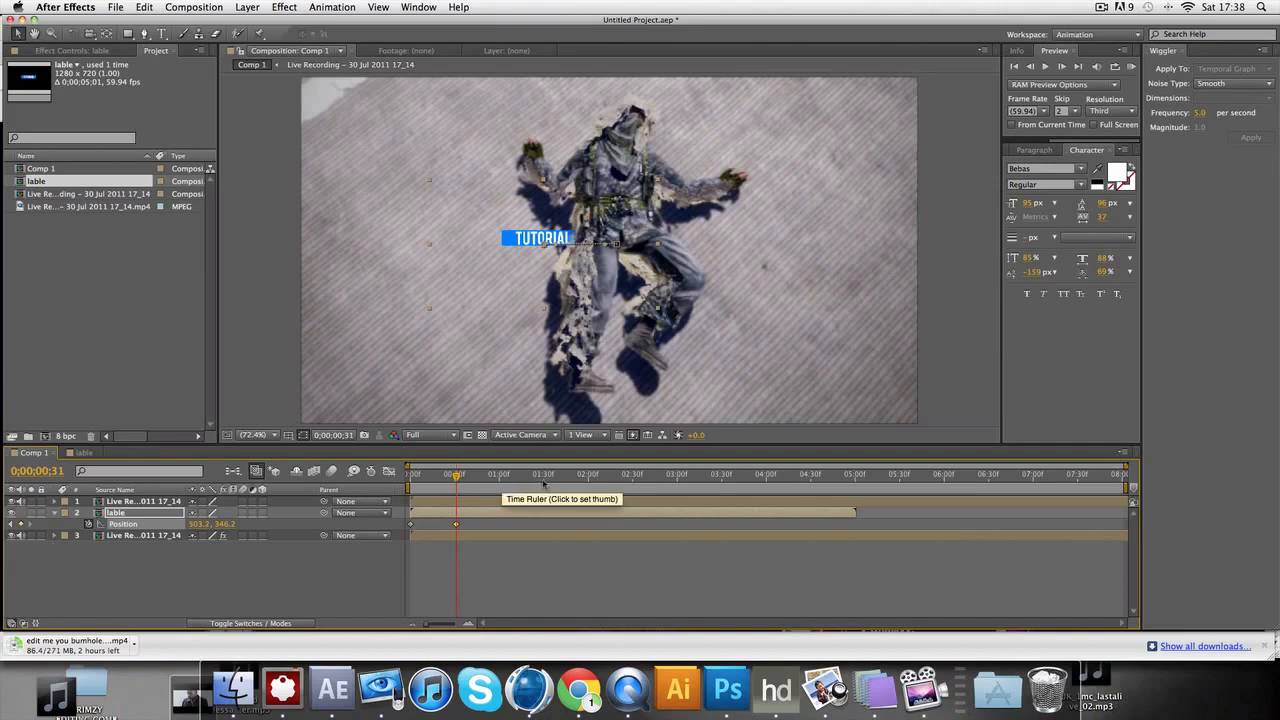
click(543, 474)
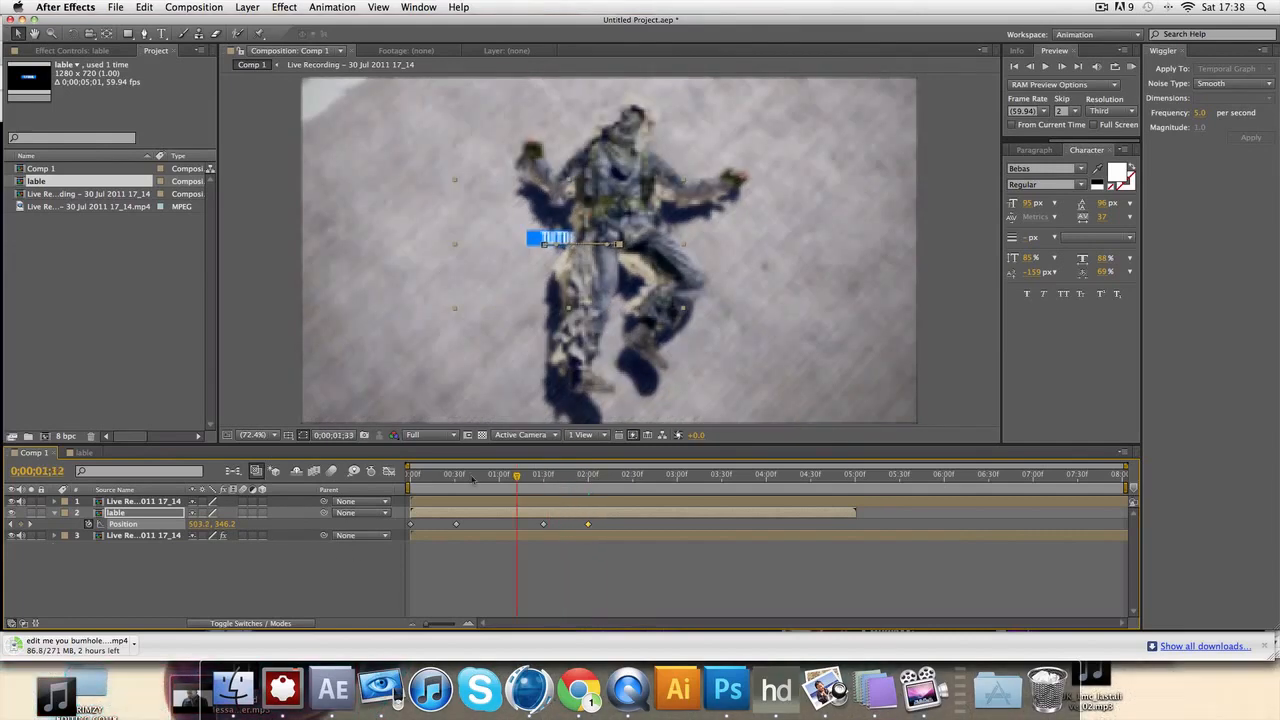
drag(517, 474, 468, 474)
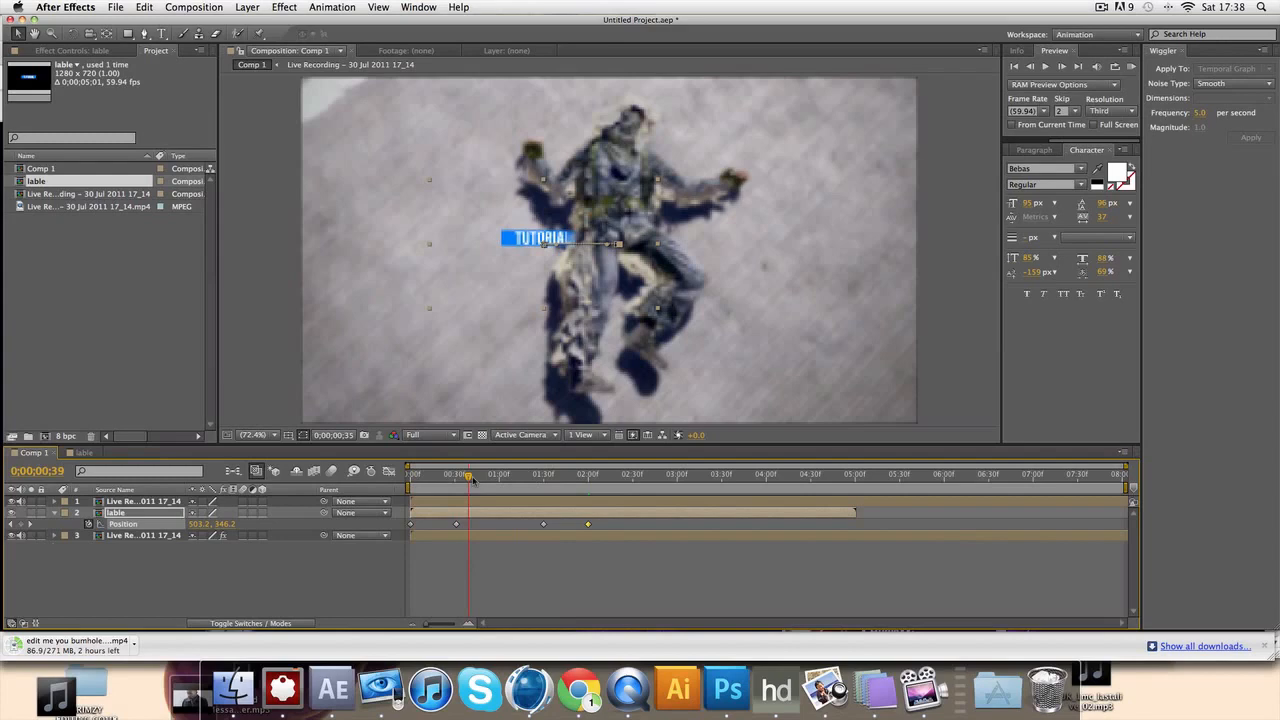
drag(467, 474, 535, 474)
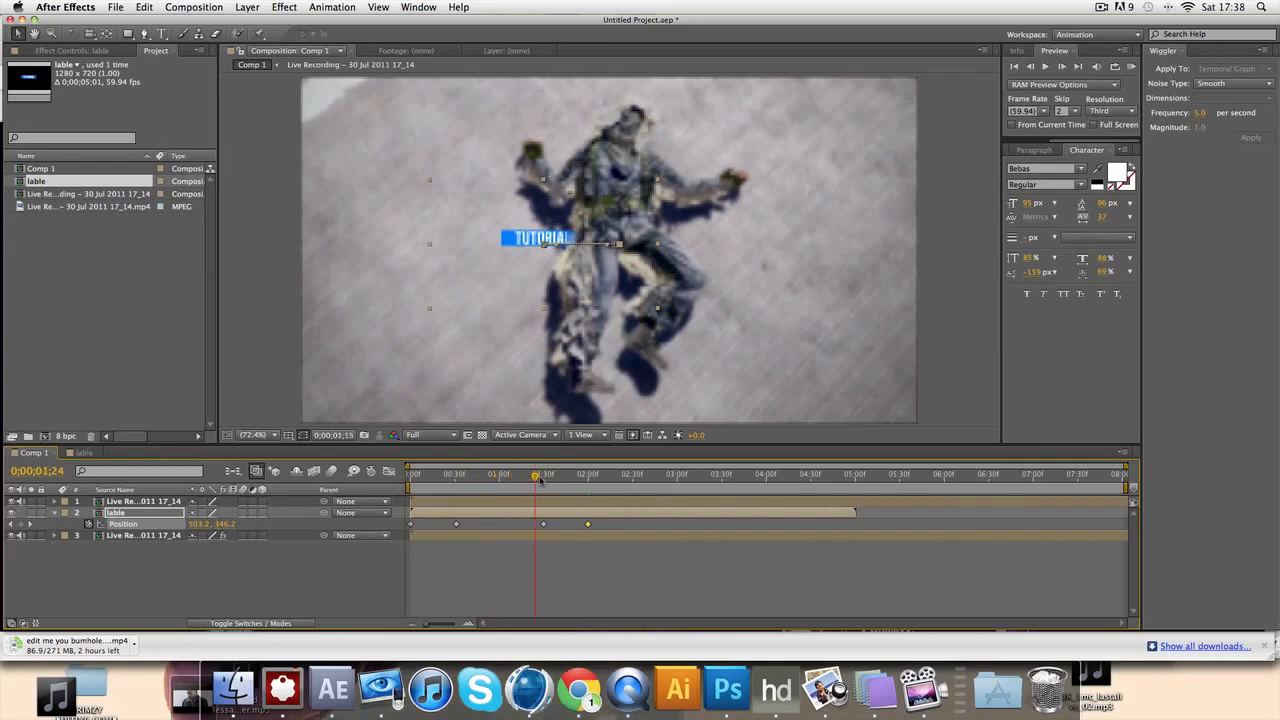
click(590, 474)
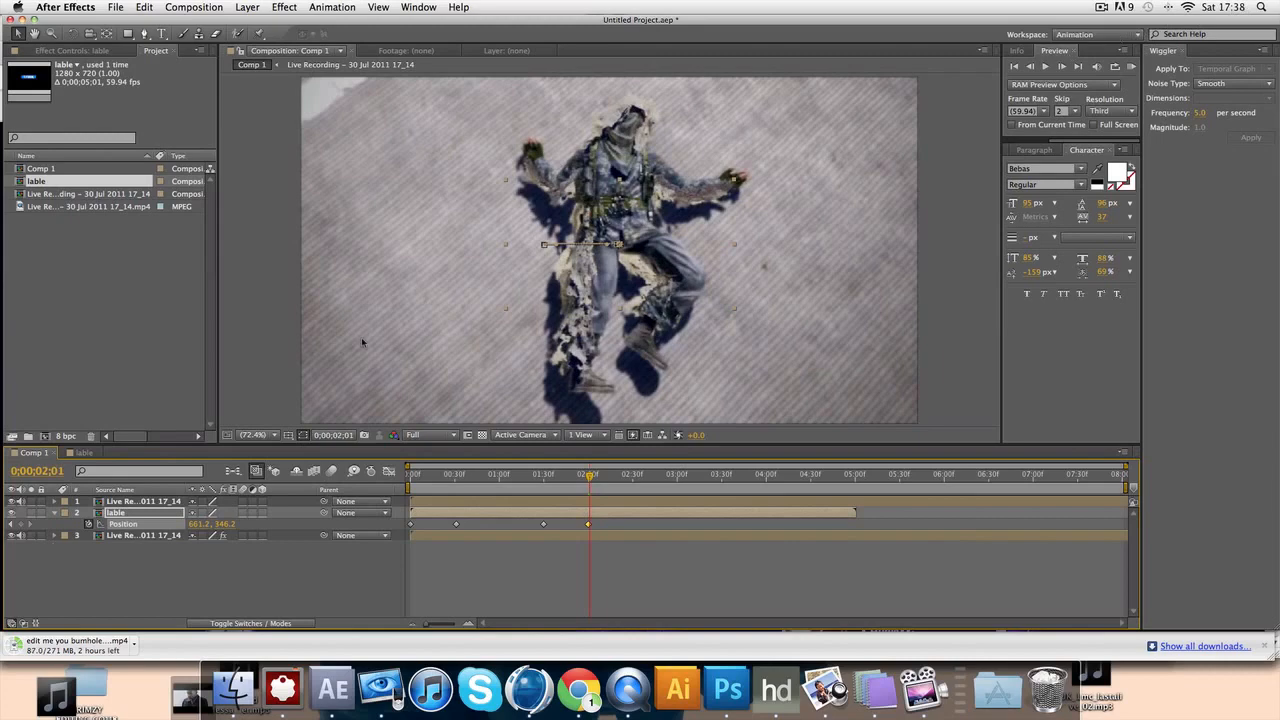
click(409, 474)
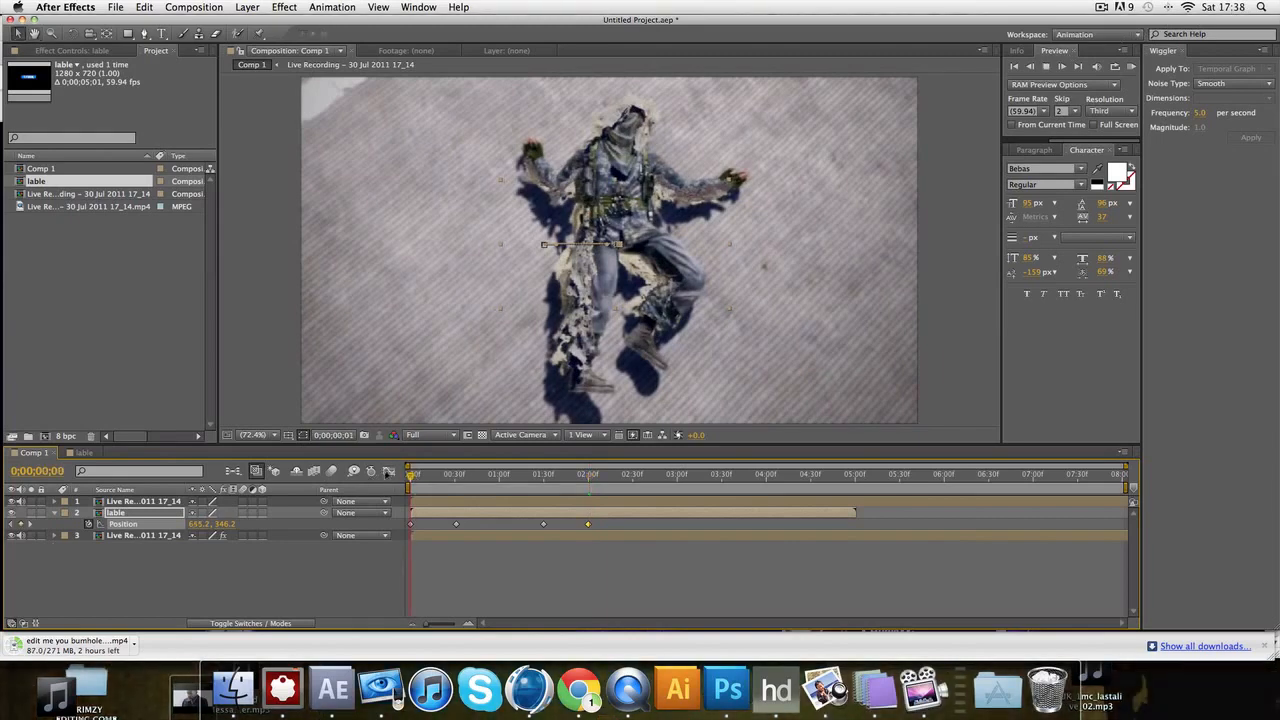
Move the time indicator to just after two seconds (2:02)
click(420, 473)
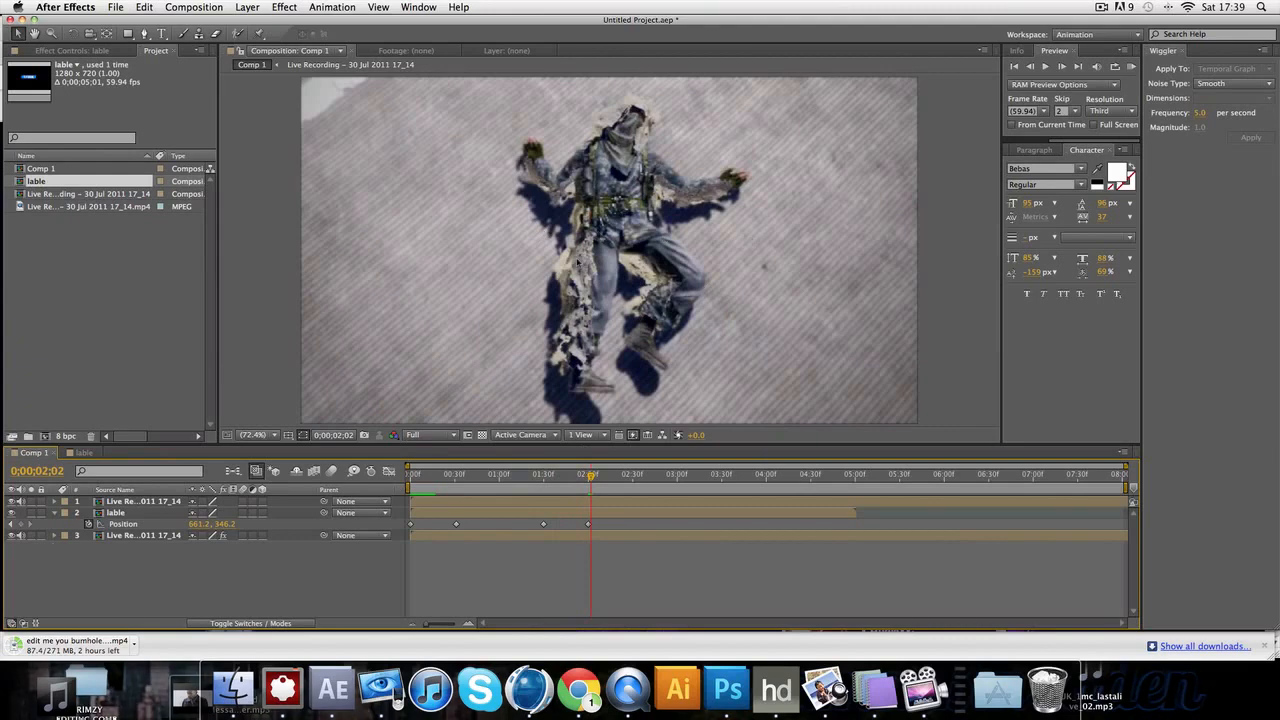
mouse_move(535, 130)
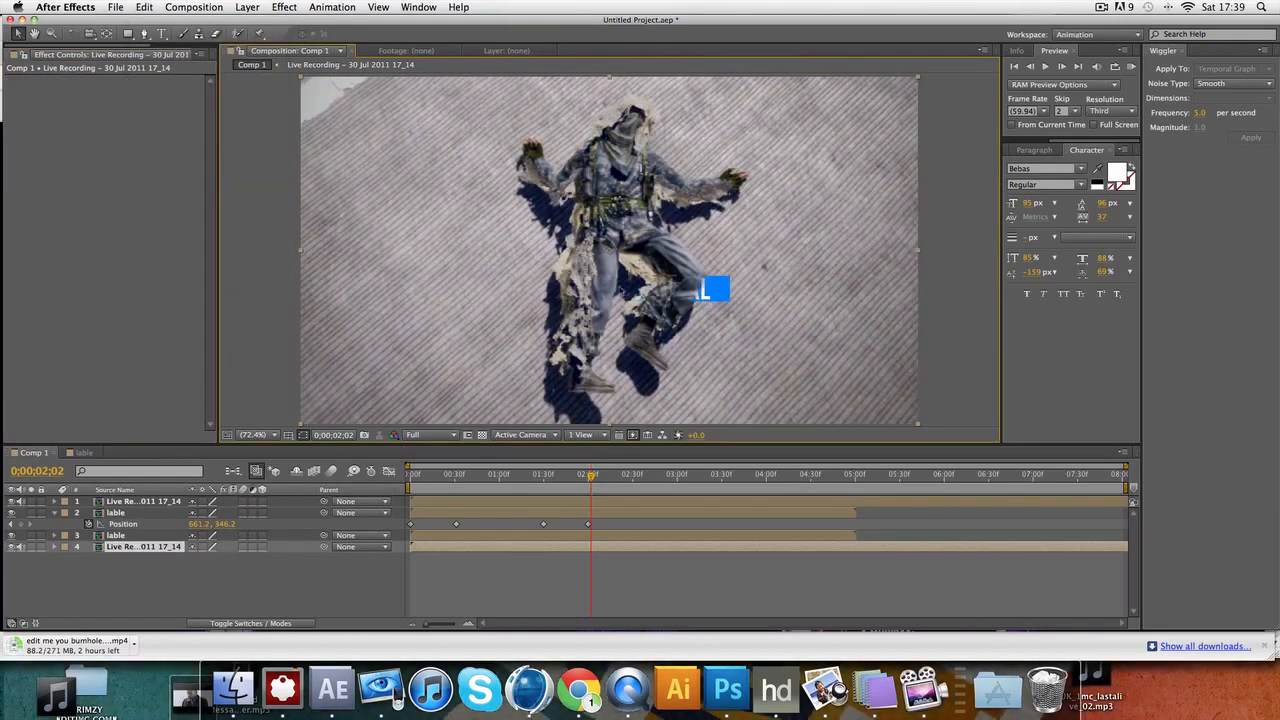
click(116, 512)
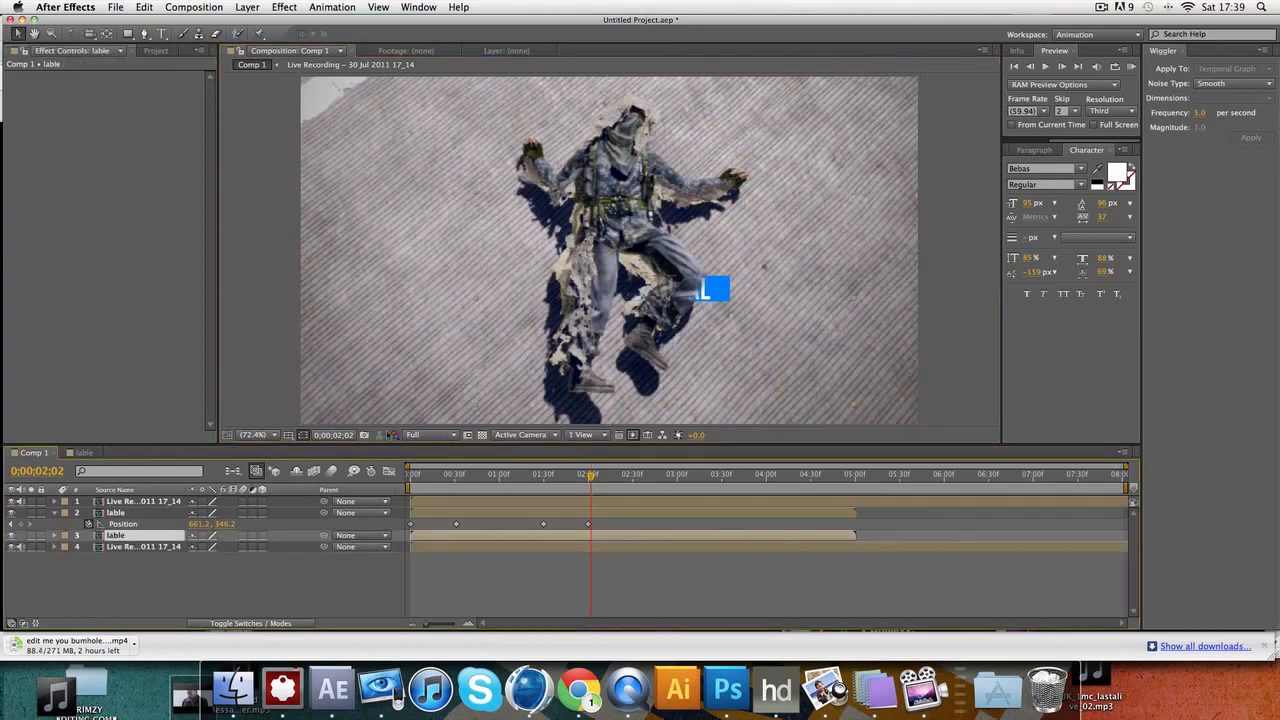
click(143, 501)
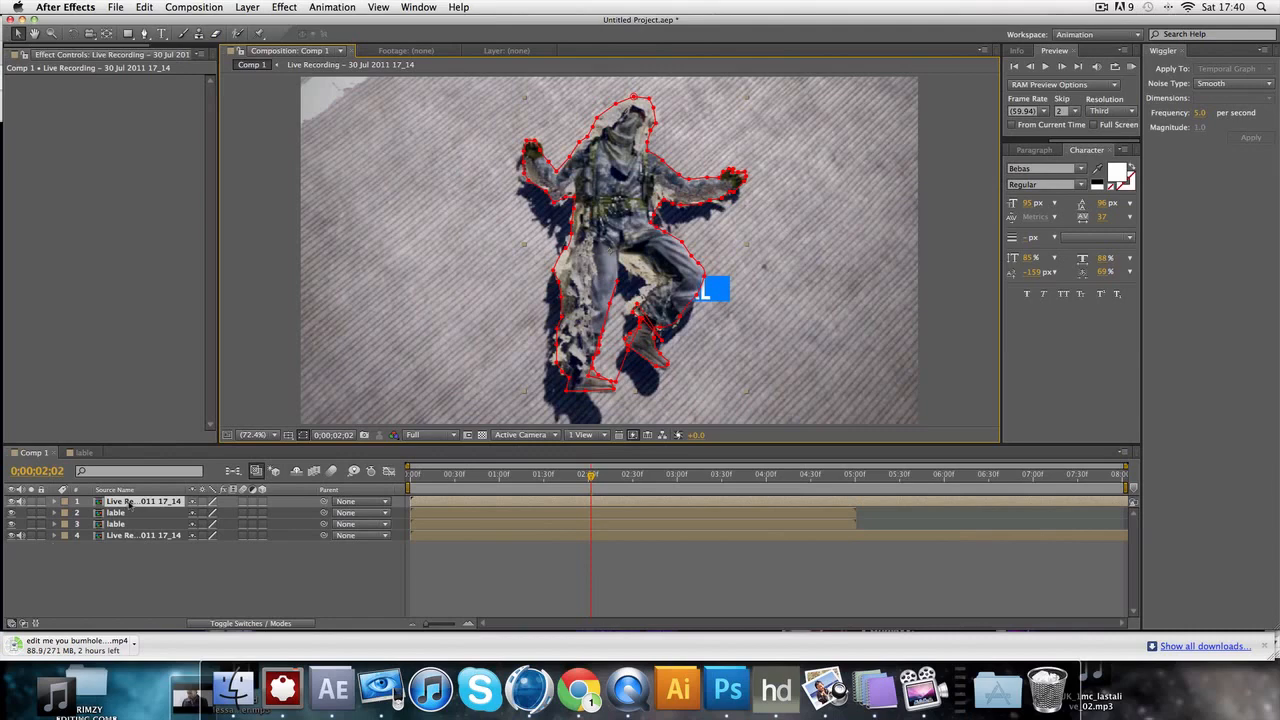
mouse_move(434, 110)
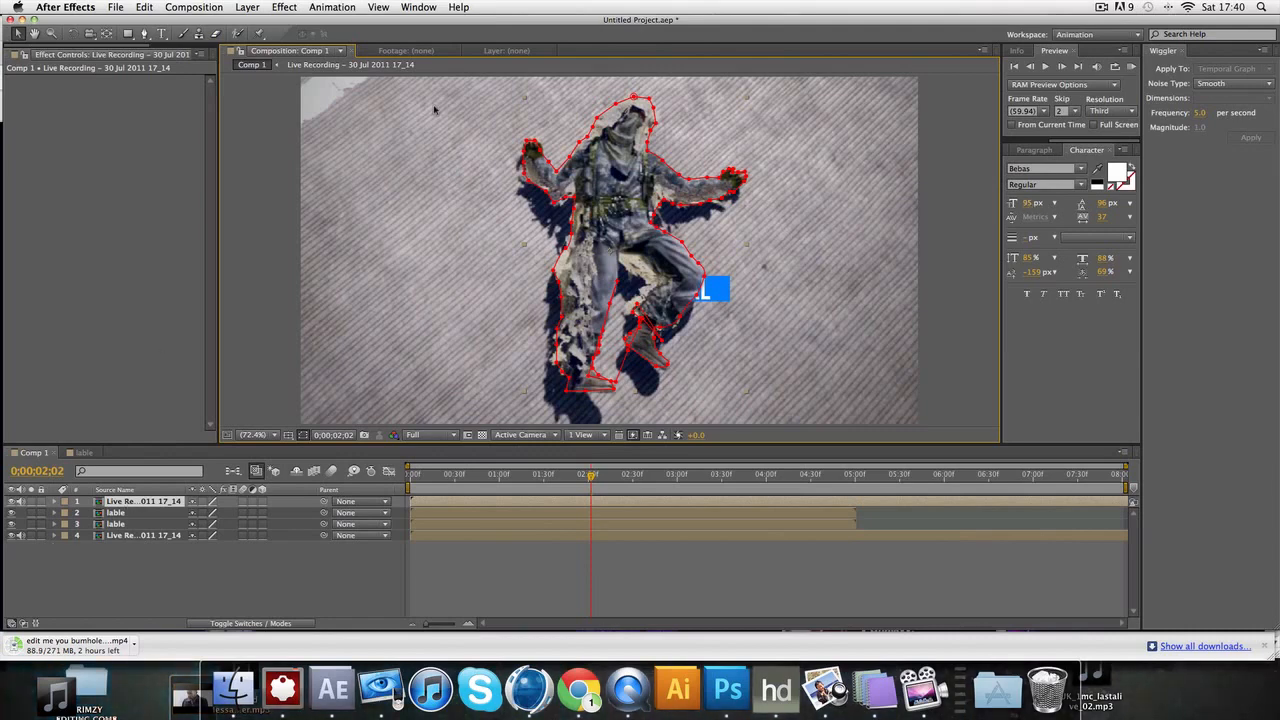
mouse_move(434, 110)
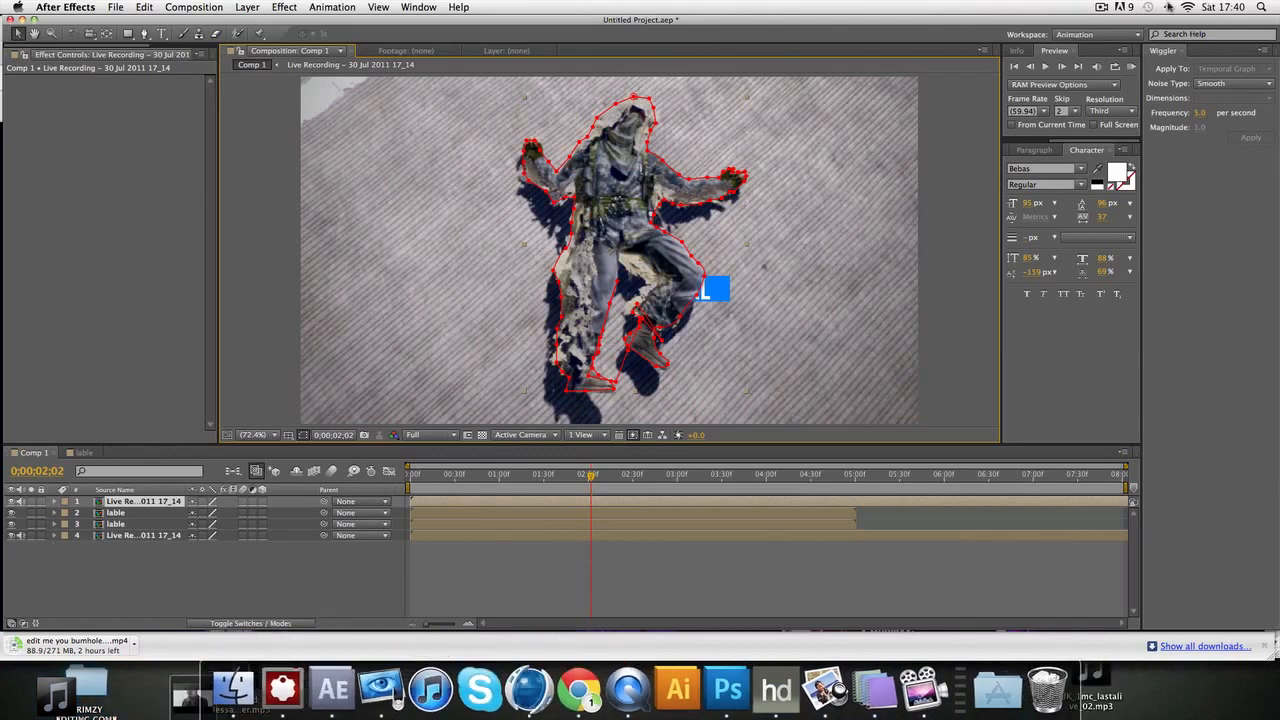